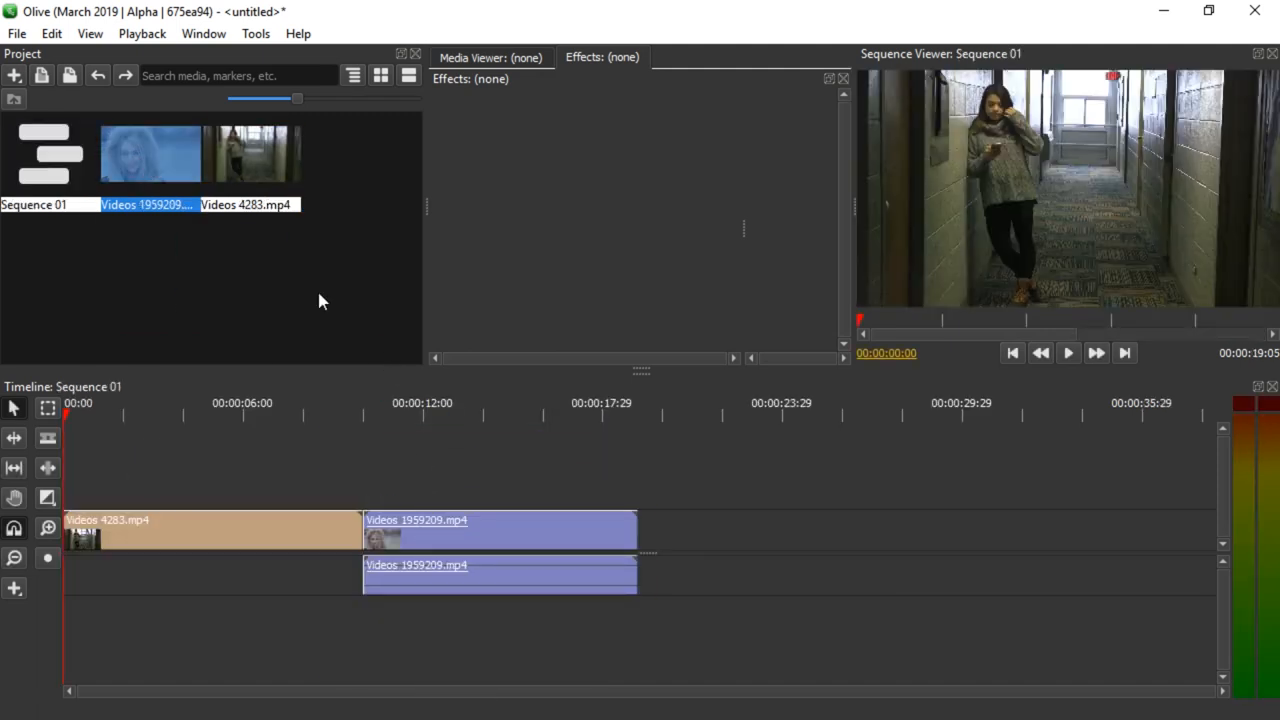
Step: Reach the Export dialog for Sequence 01 via File > Export and list the output formats
left_click(16, 32)
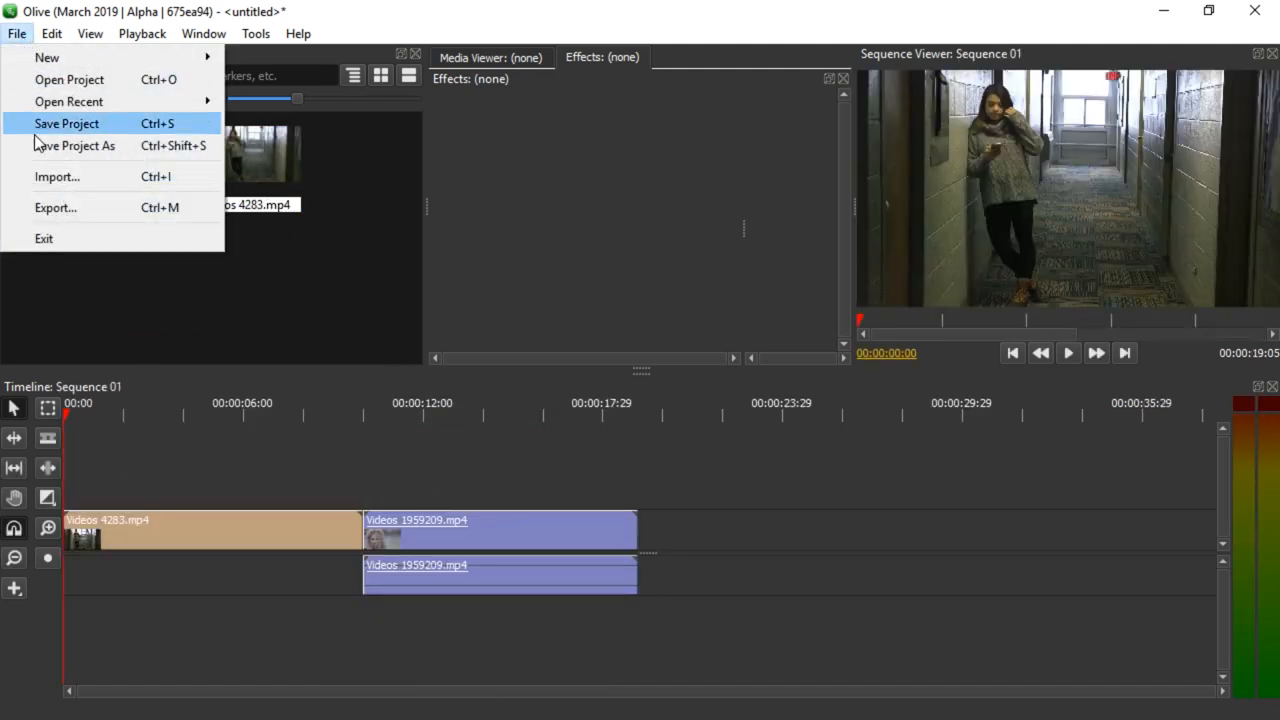
left_click(56, 206)
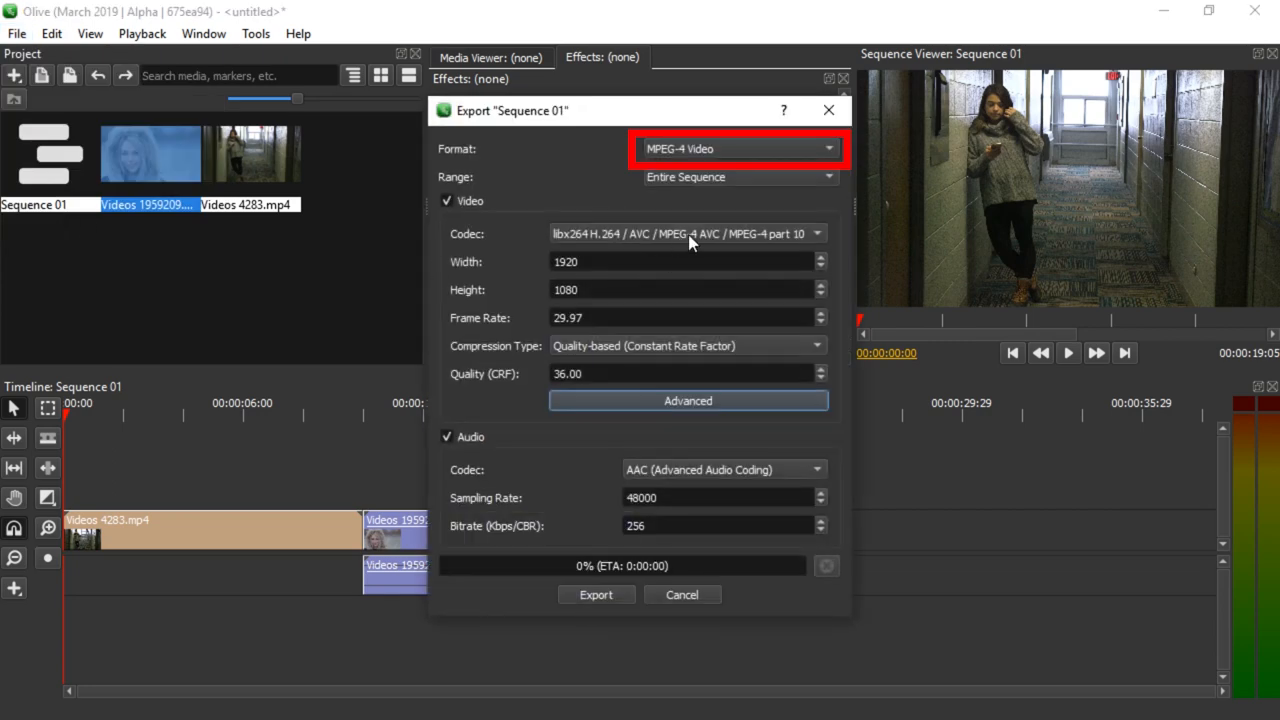
left_click(736, 148)
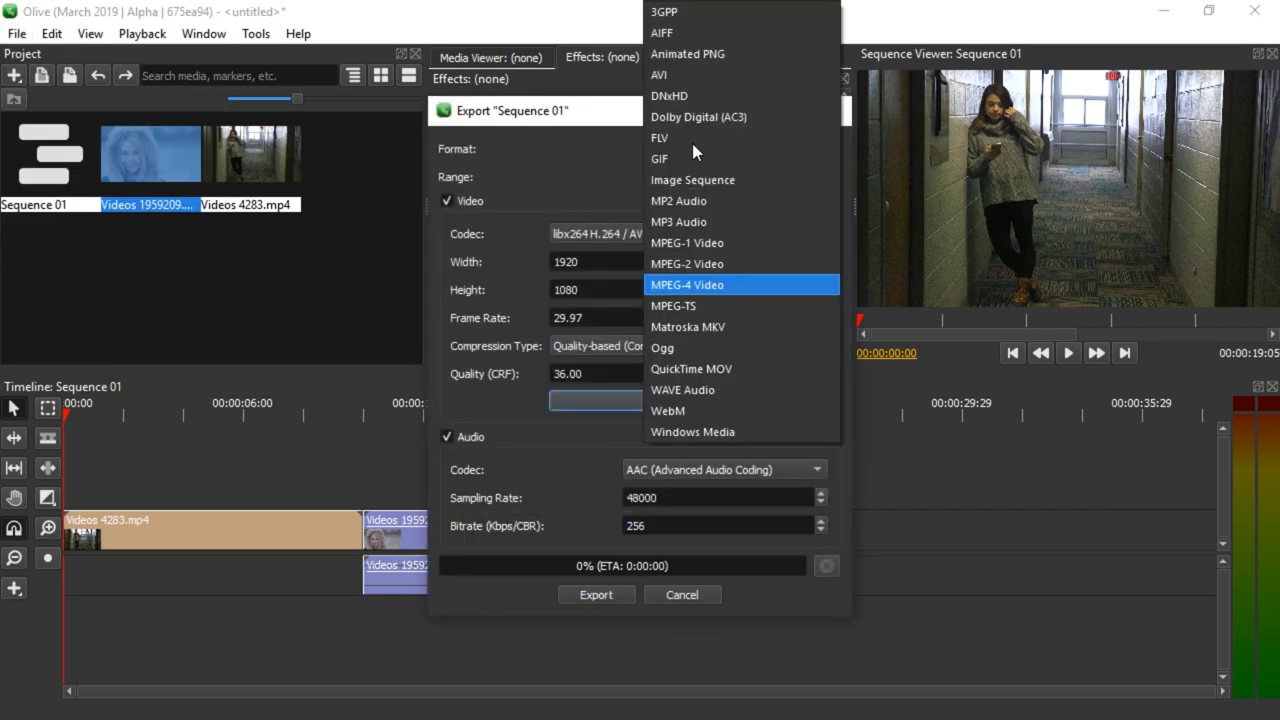
mouse_move(688, 54)
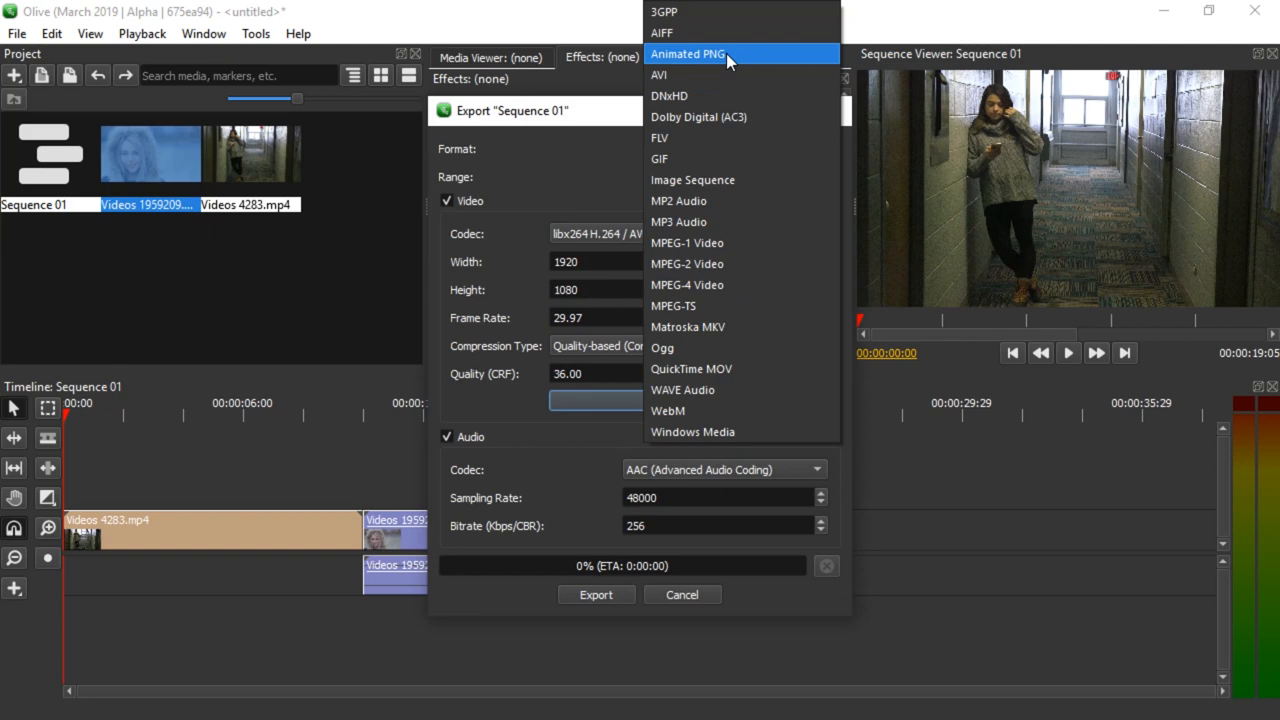
mouse_move(718, 388)
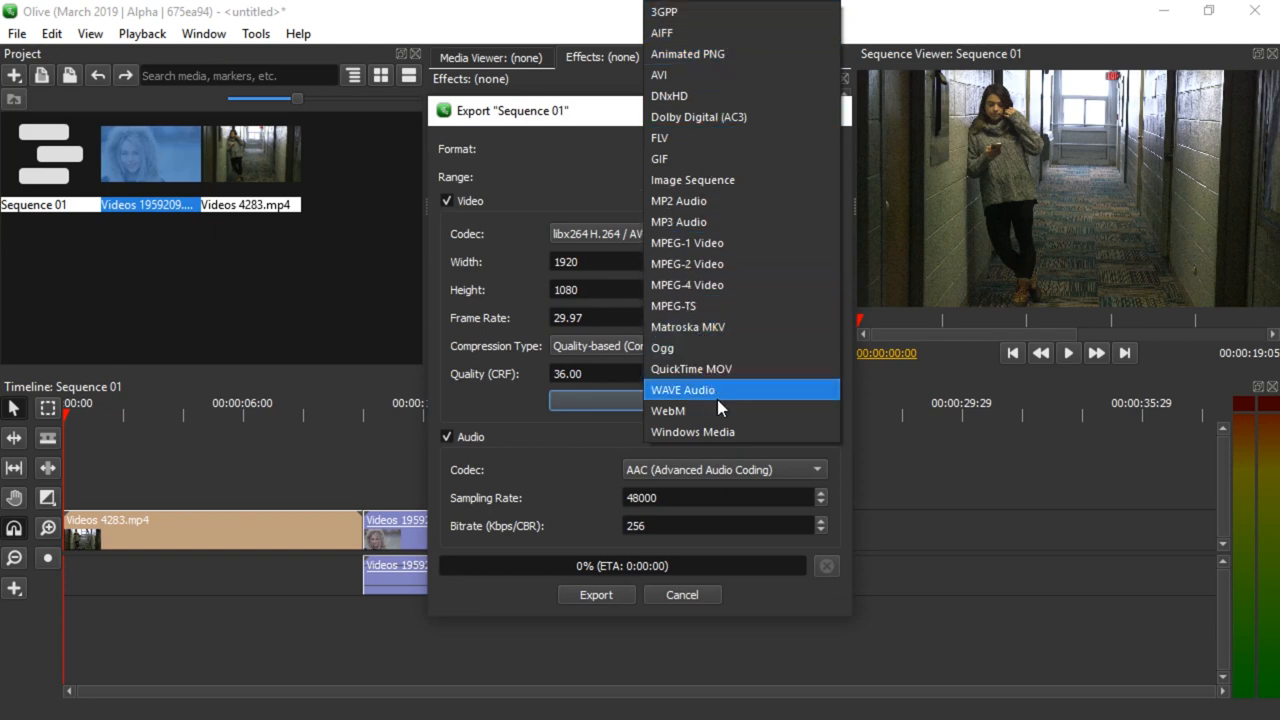
mouse_move(692, 180)
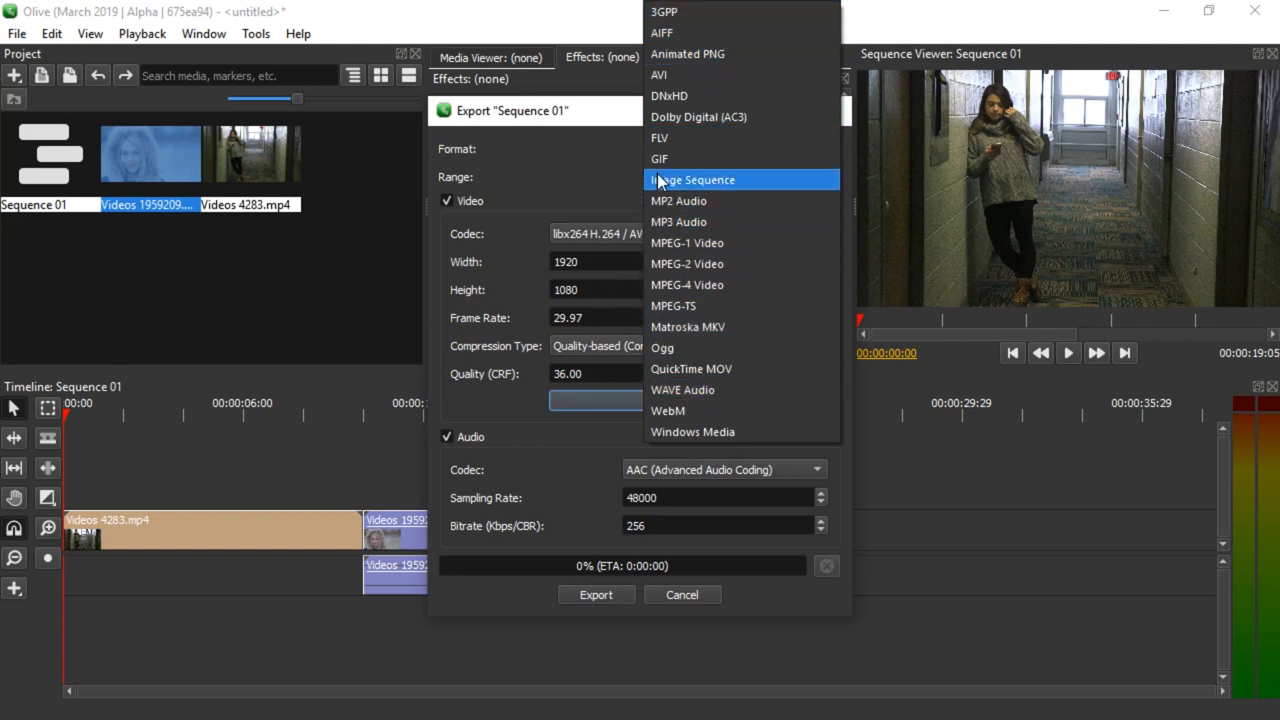
mouse_move(700, 284)
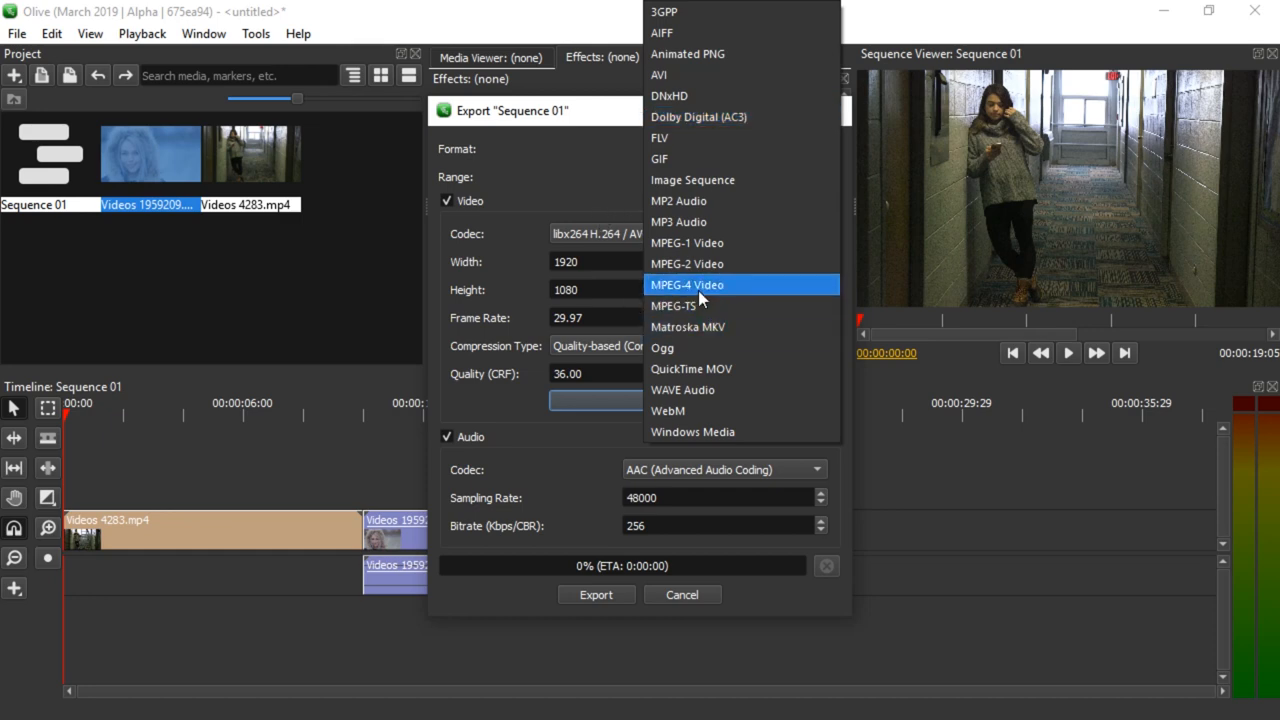
Step: Keep MPEG-4 Video, cancel the export, and mark an in-to-out range of about 6-12 s on the timeline
left_click(688, 284)
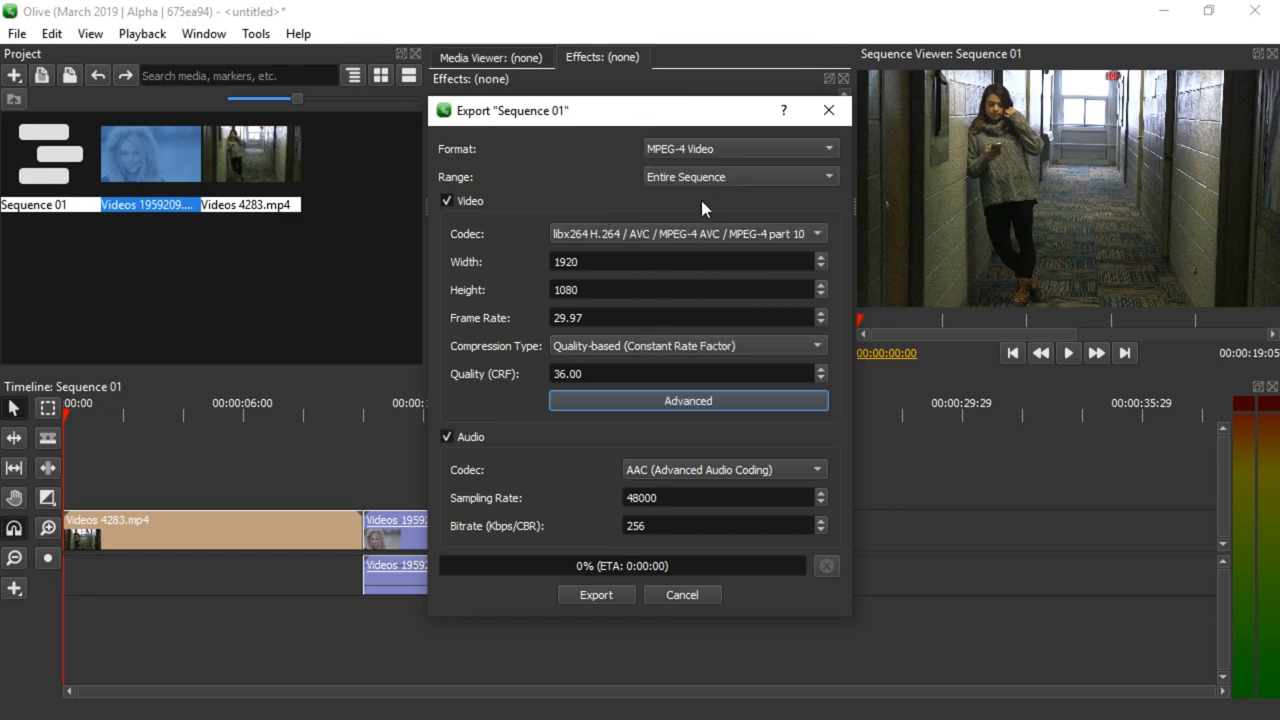
mouse_move(108, 472)
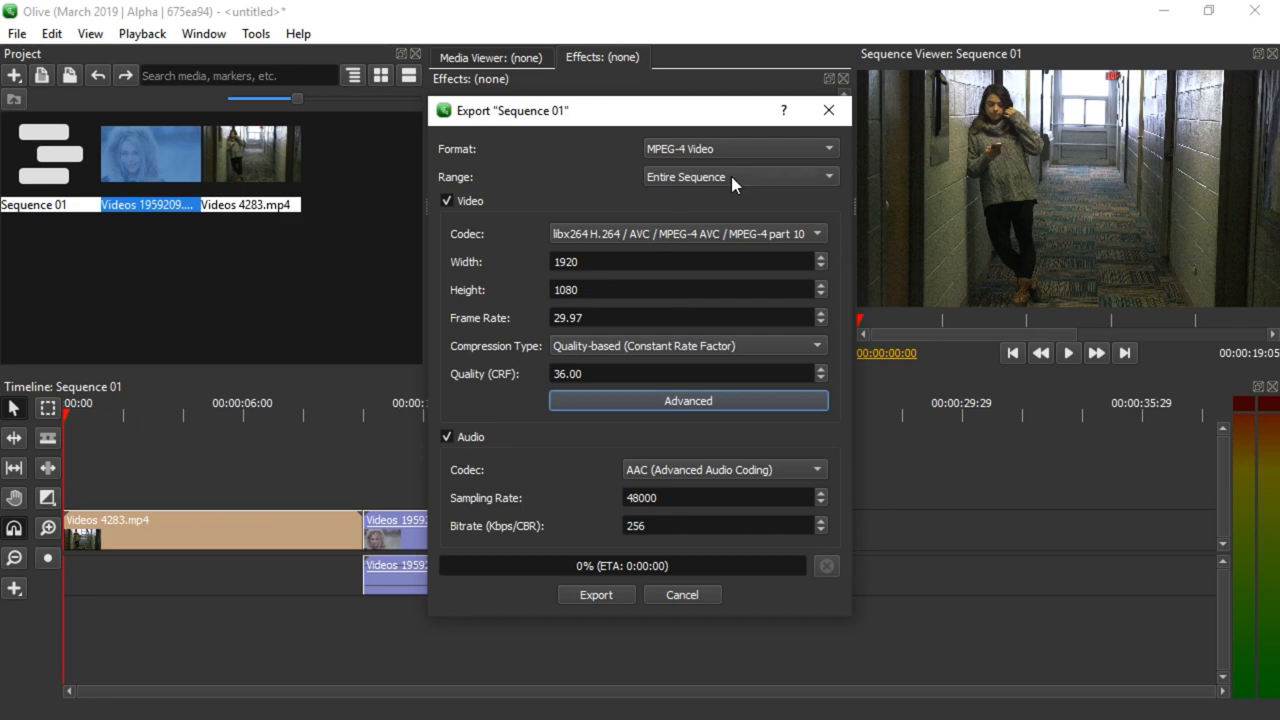
left_click(740, 176)
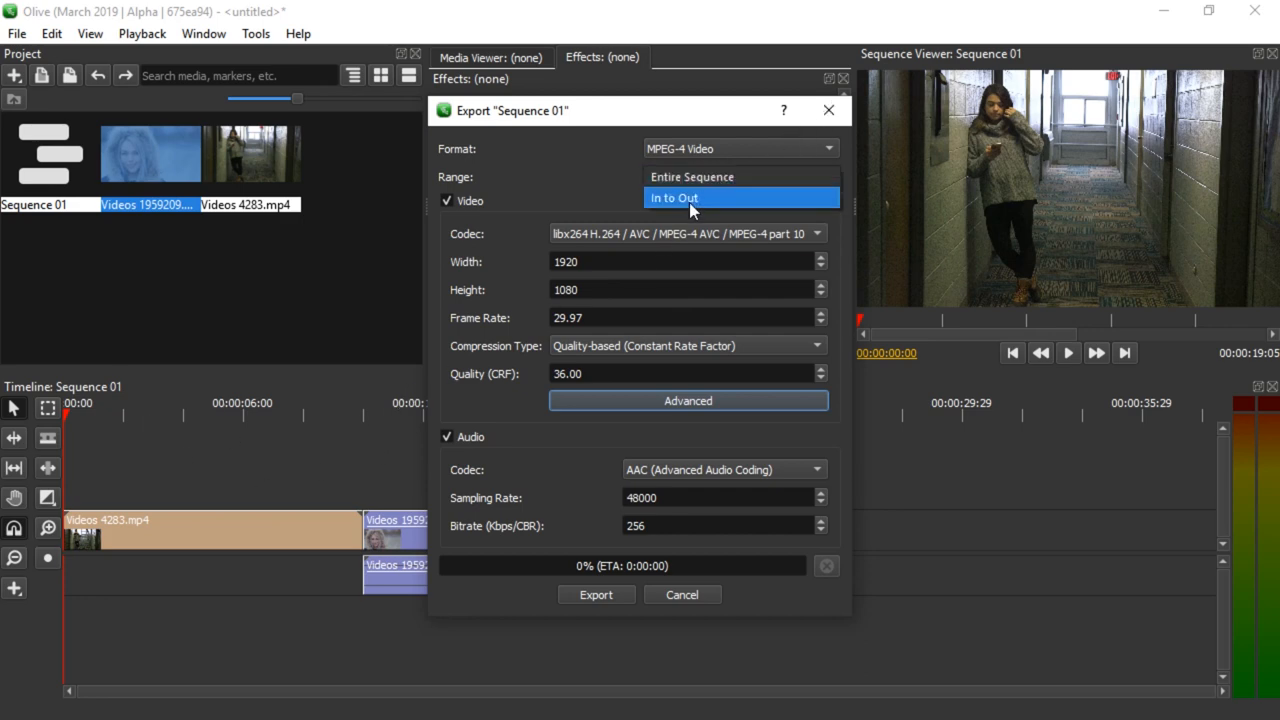
left_click(682, 594)
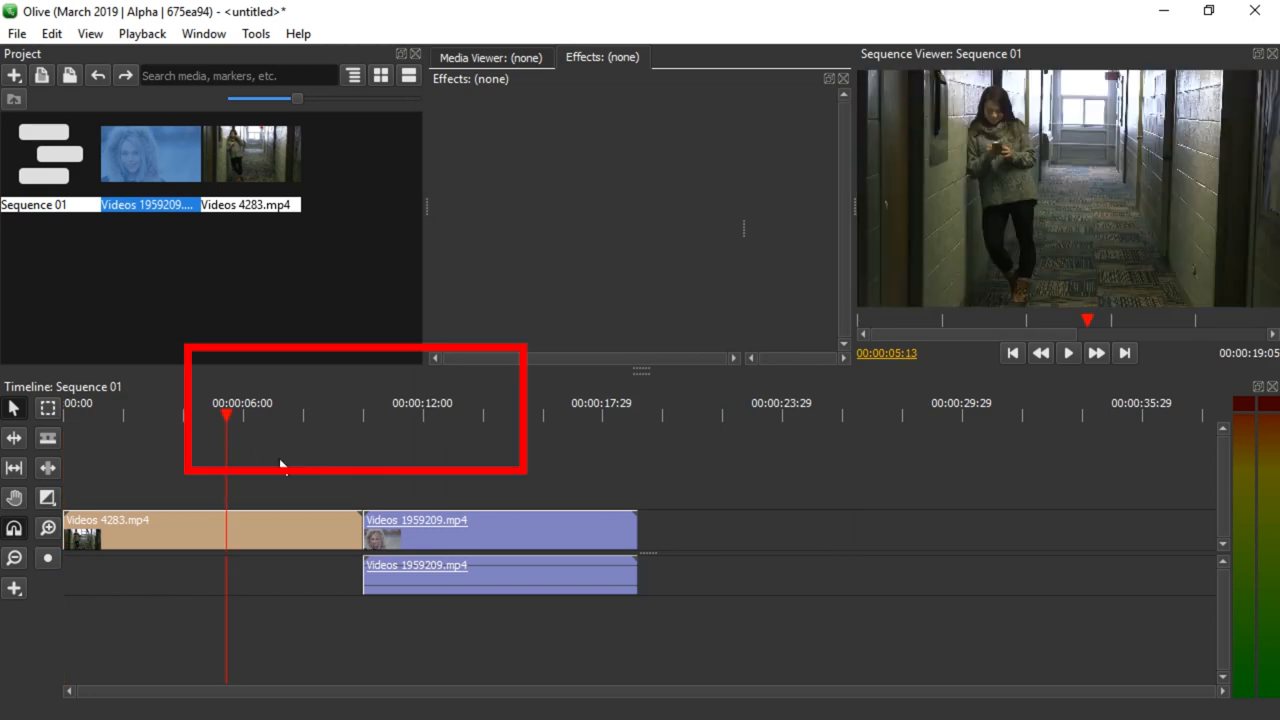
left_click(464, 410)
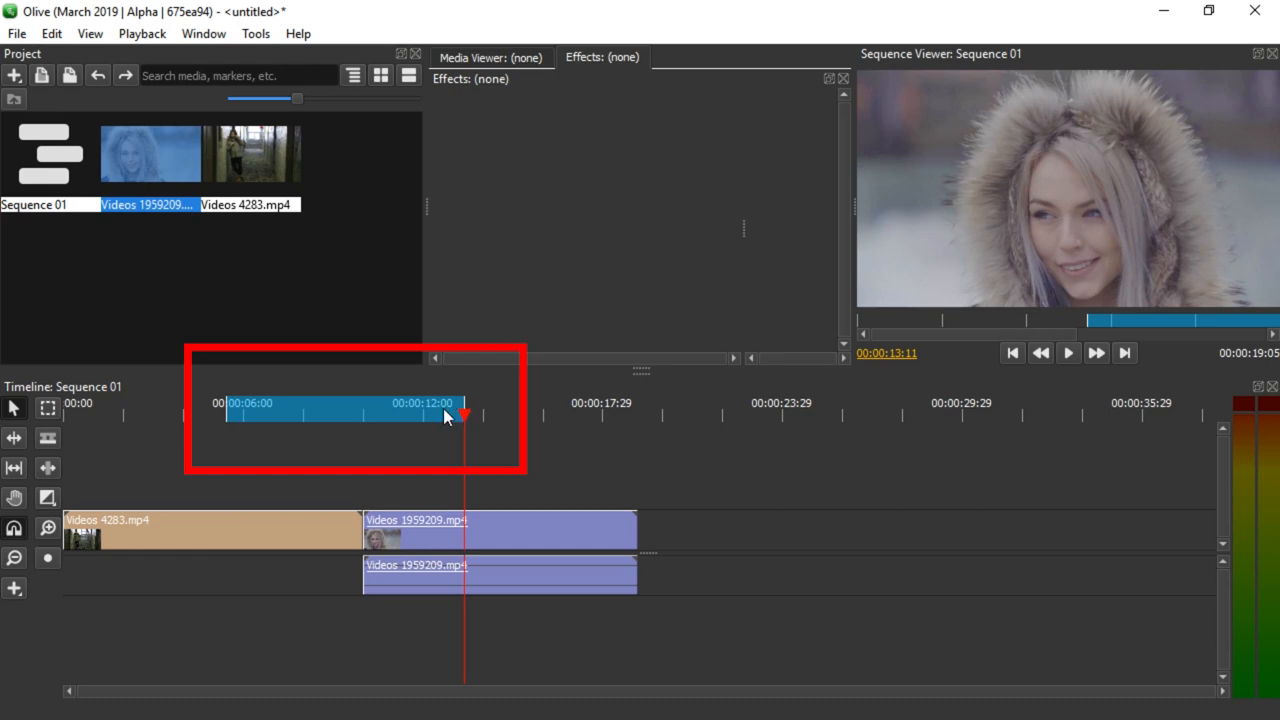
Step: Reopen the Export dialog and check the available video codecs (H.264)
left_click(16, 32)
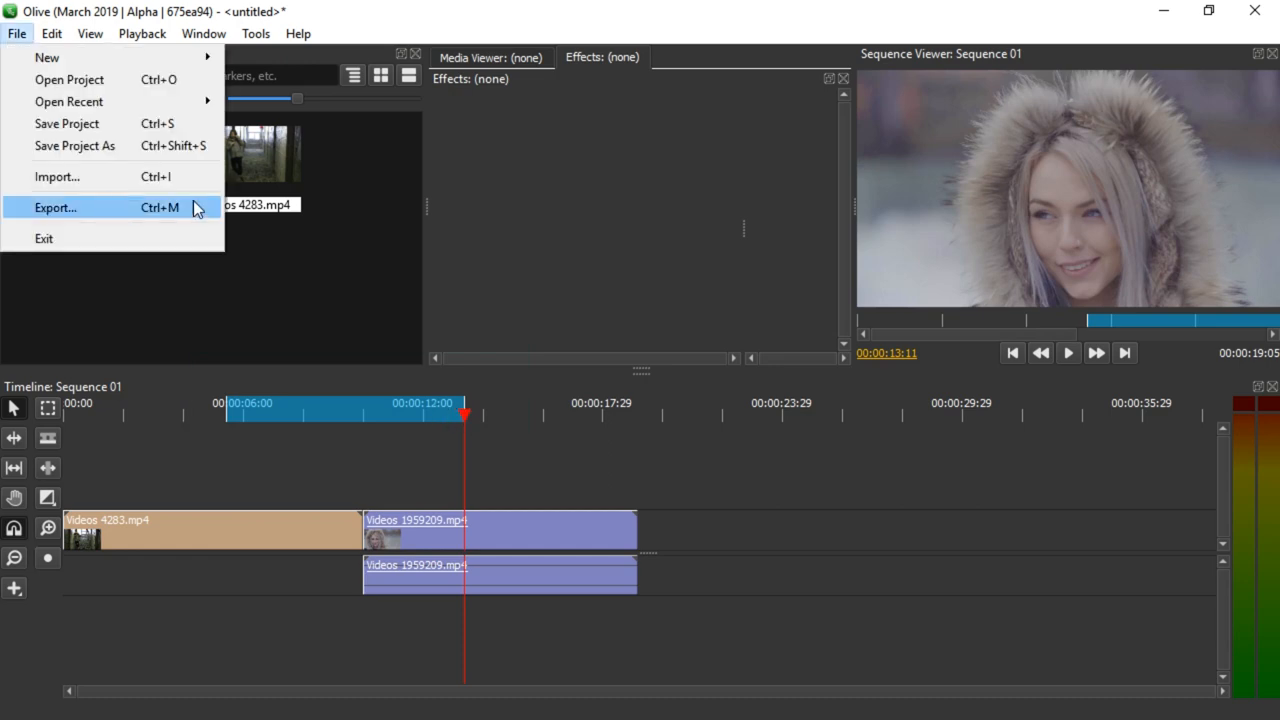
left_click(56, 206)
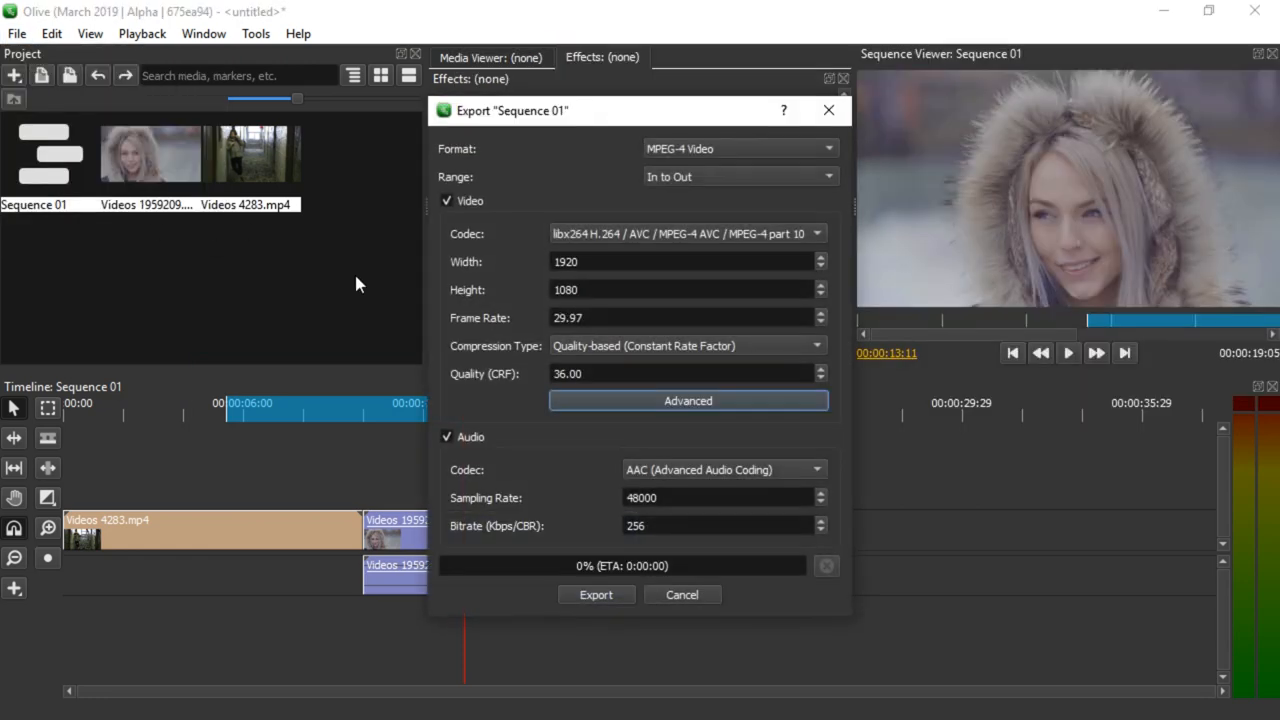
left_click(686, 232)
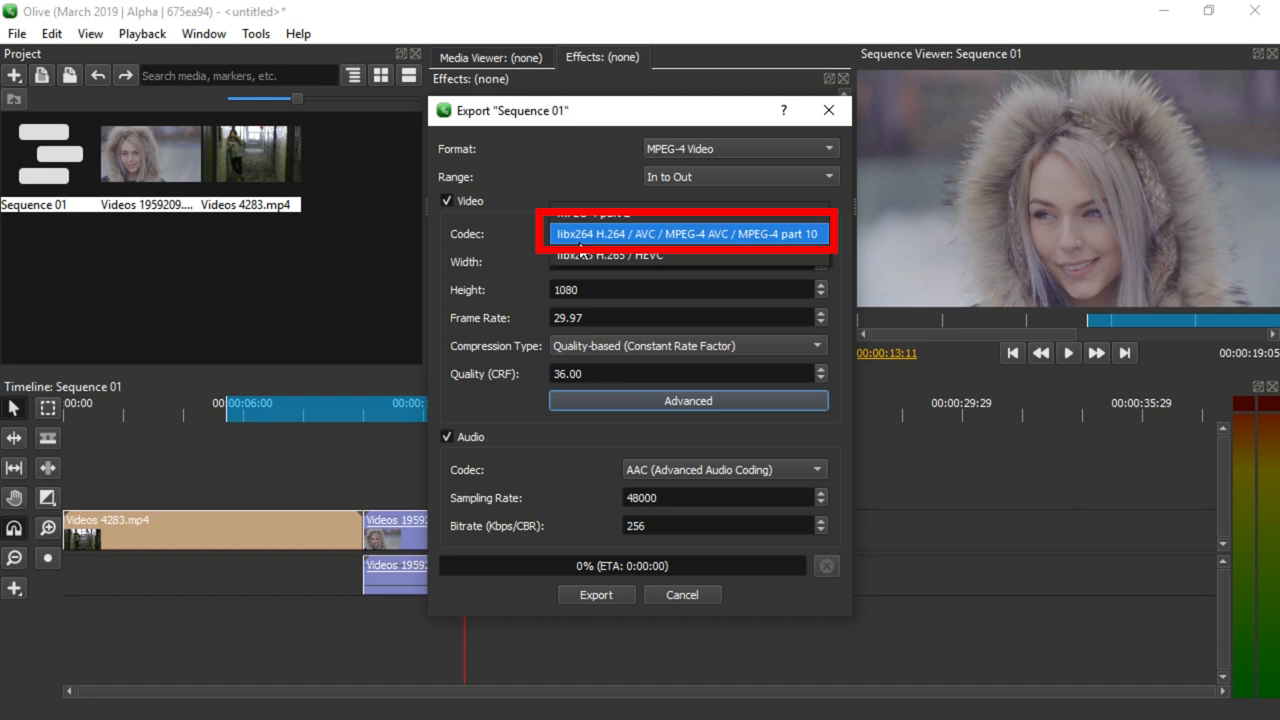
Step: Try another output format, then return the format to MPEG-4 Video
left_click(738, 148)
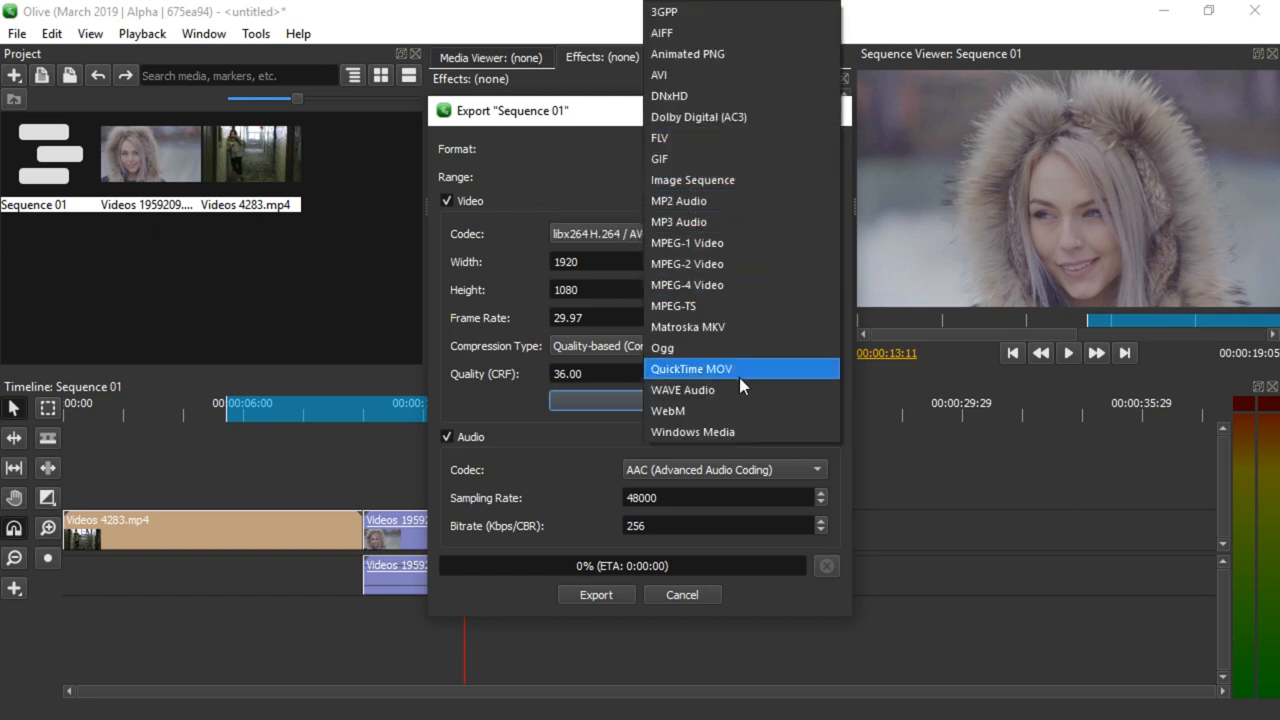
left_click(668, 410)
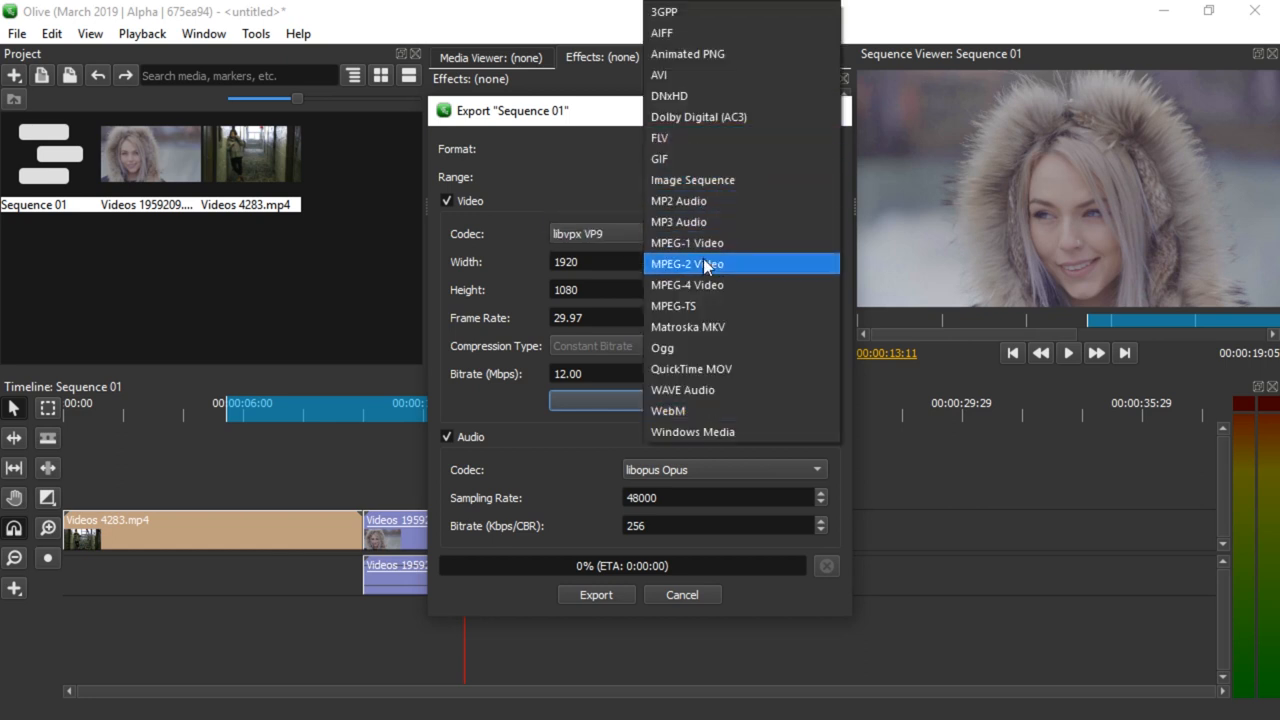
left_click(688, 284)
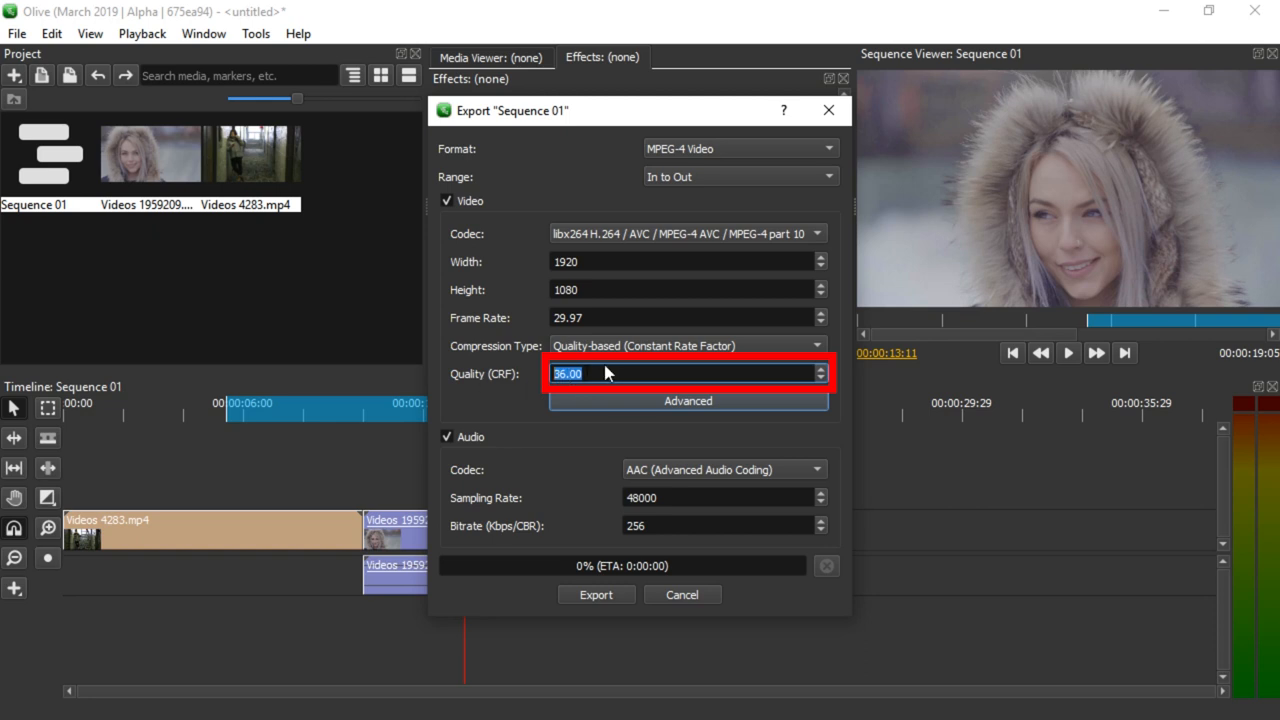
mouse_move(604, 374)
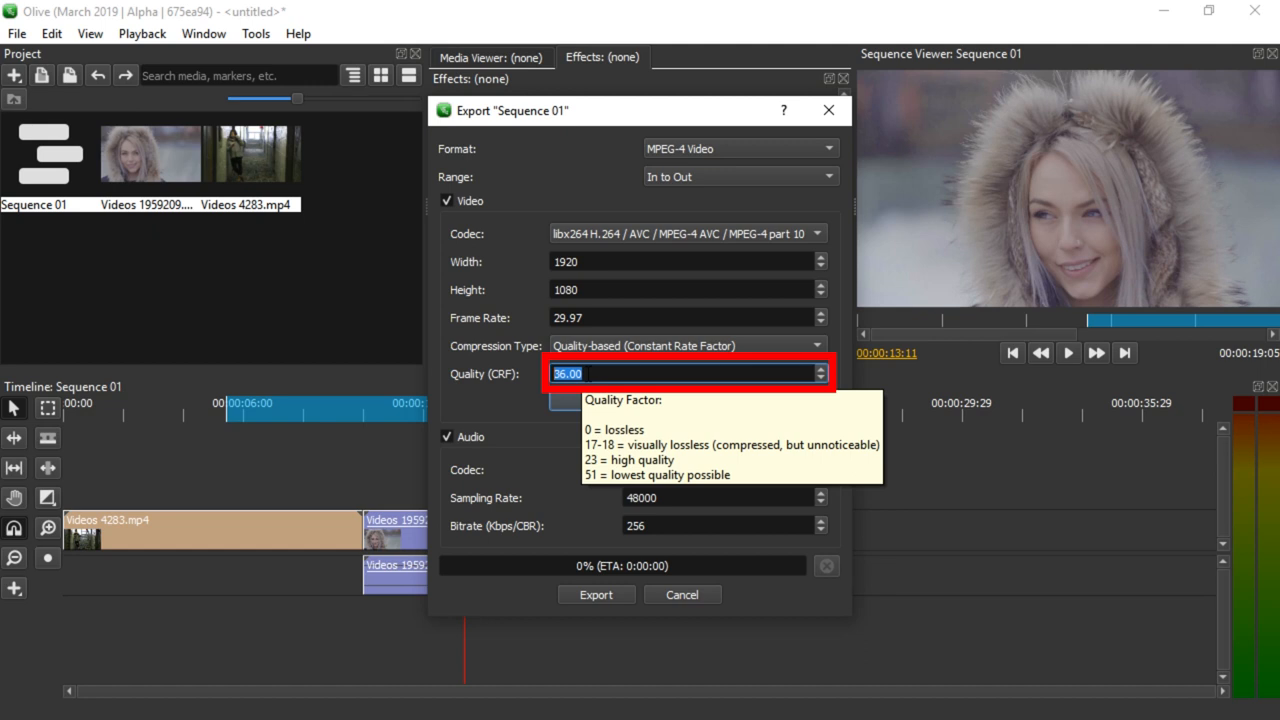
Step: Clear the Quality (CRF) value of 36 and begin entering a lower value starting with 2
type("15")
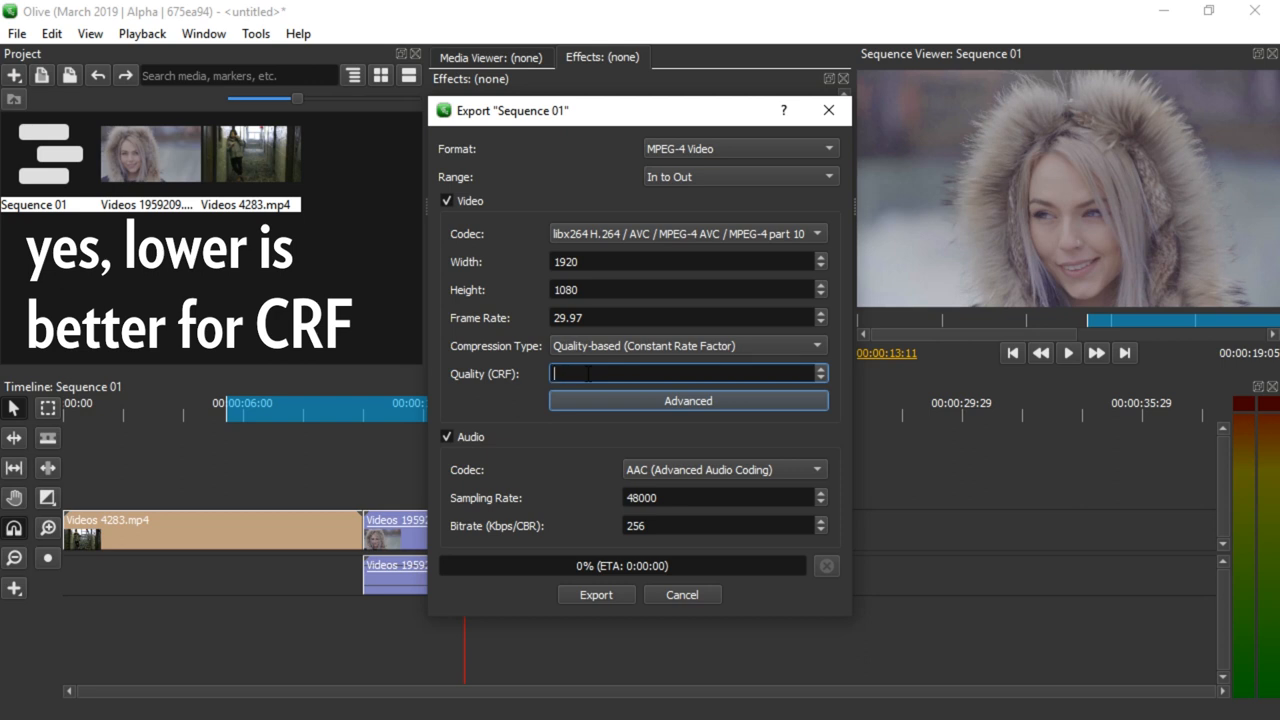
type("36")
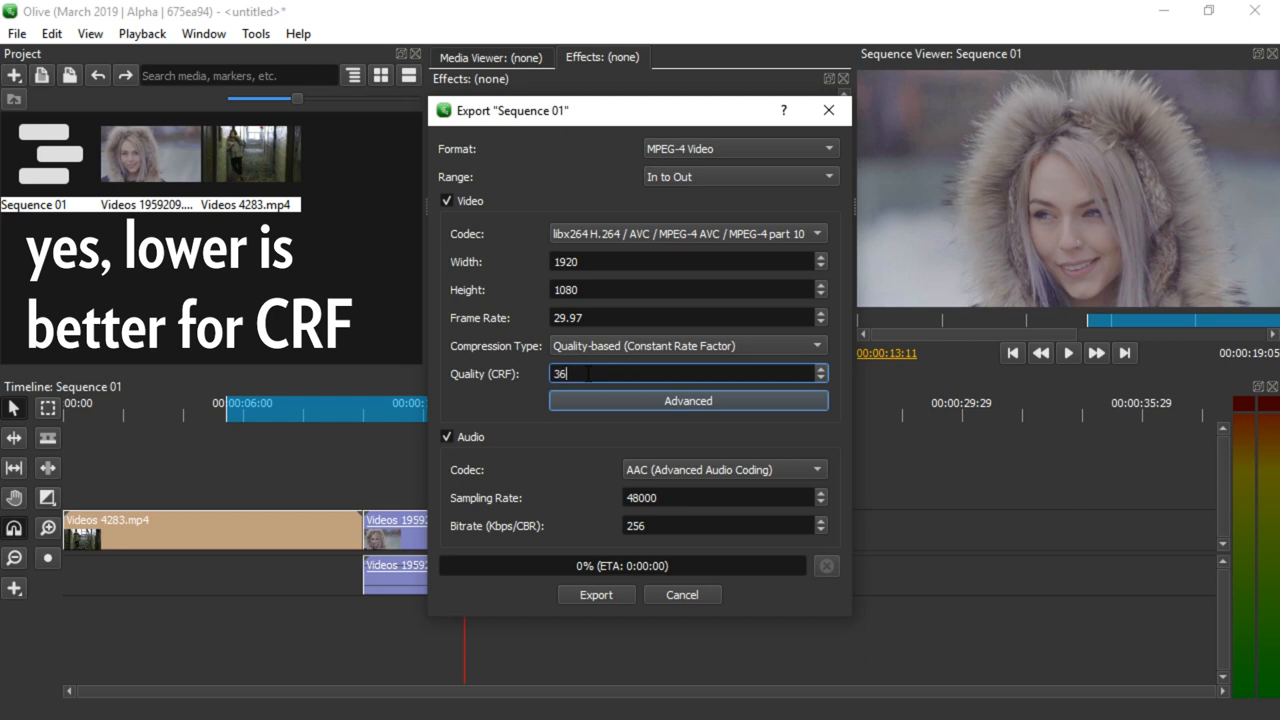
type("2")
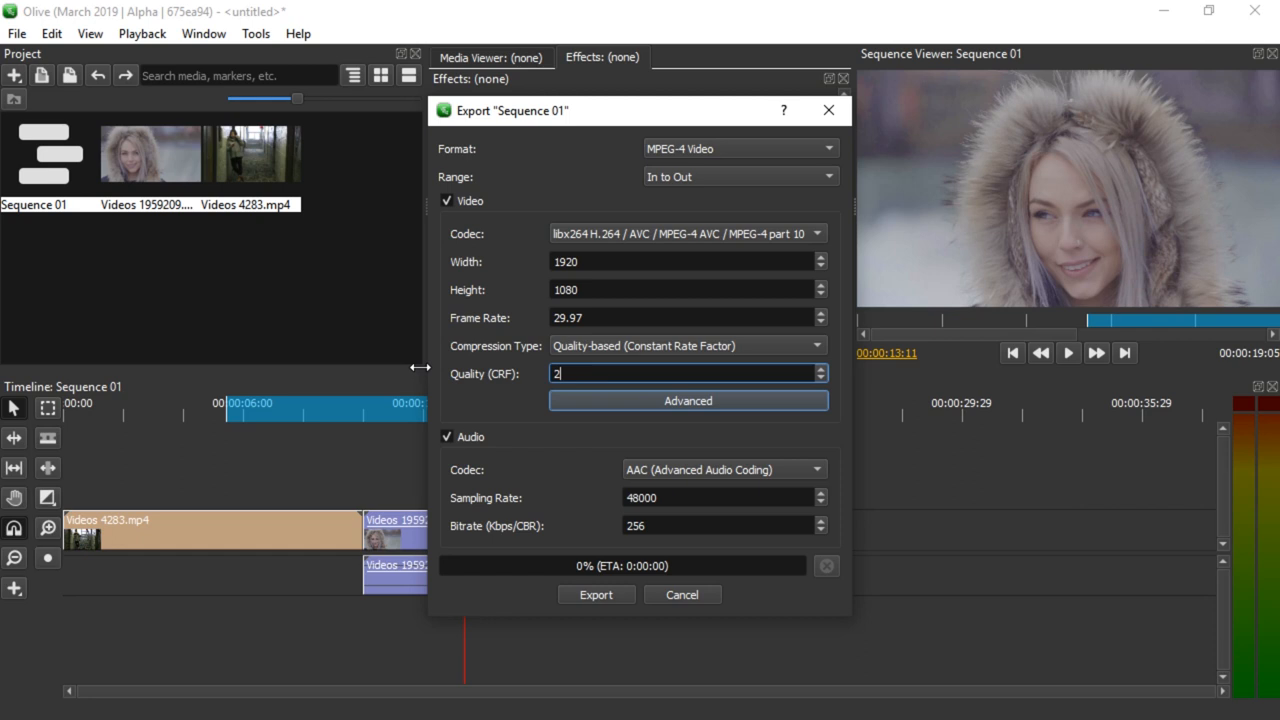
Step: In the advanced video settings keep pixel format yuv420p and Threads Auto, then confirm them
left_click(688, 400)
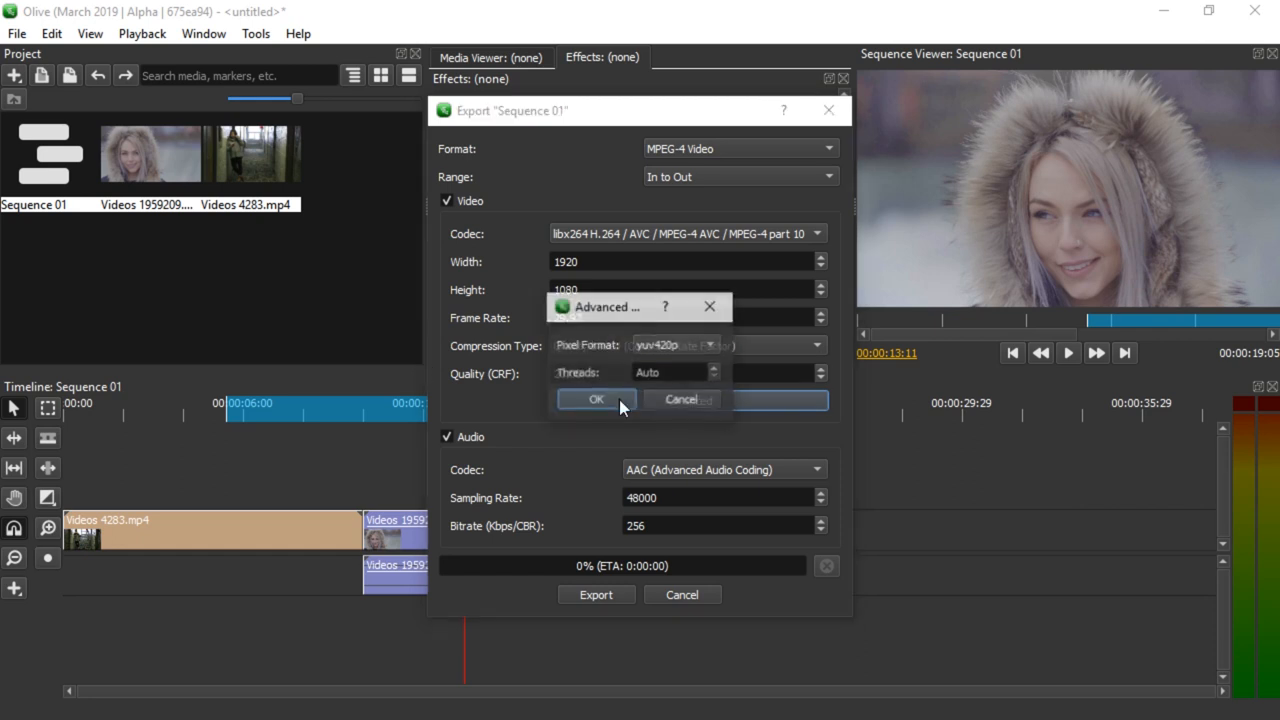
left_click(710, 344)
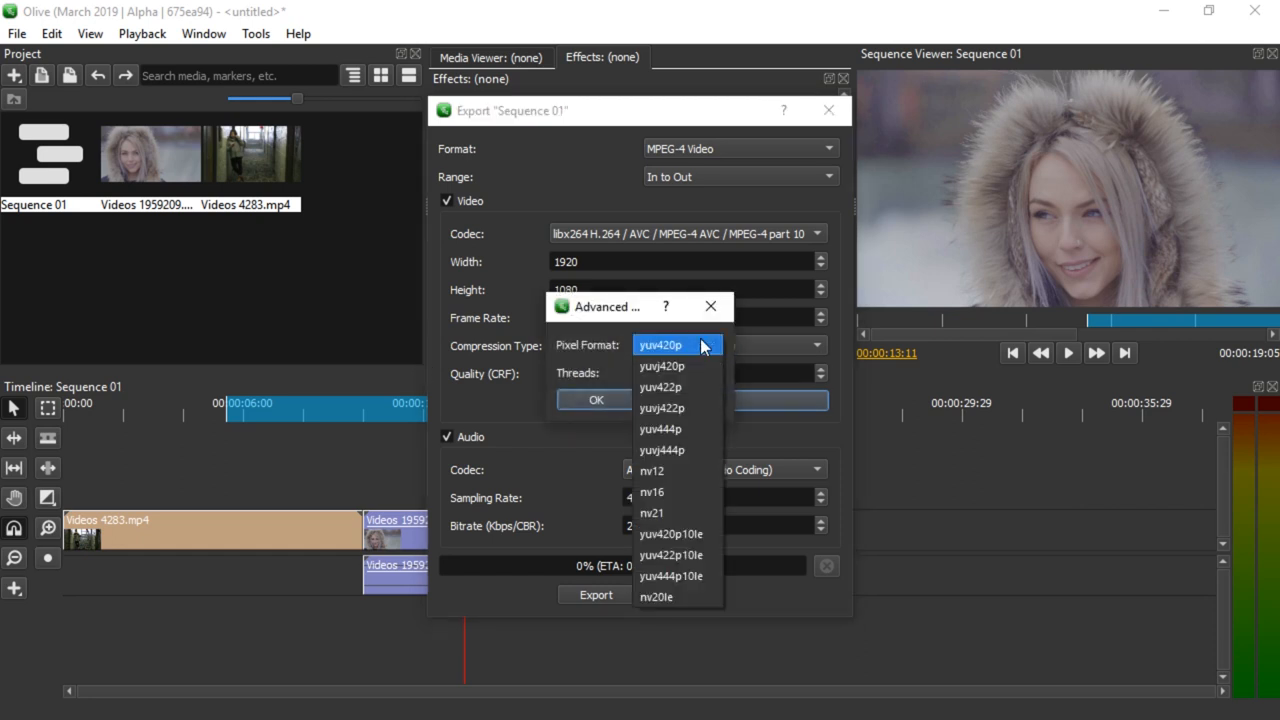
left_click(660, 344)
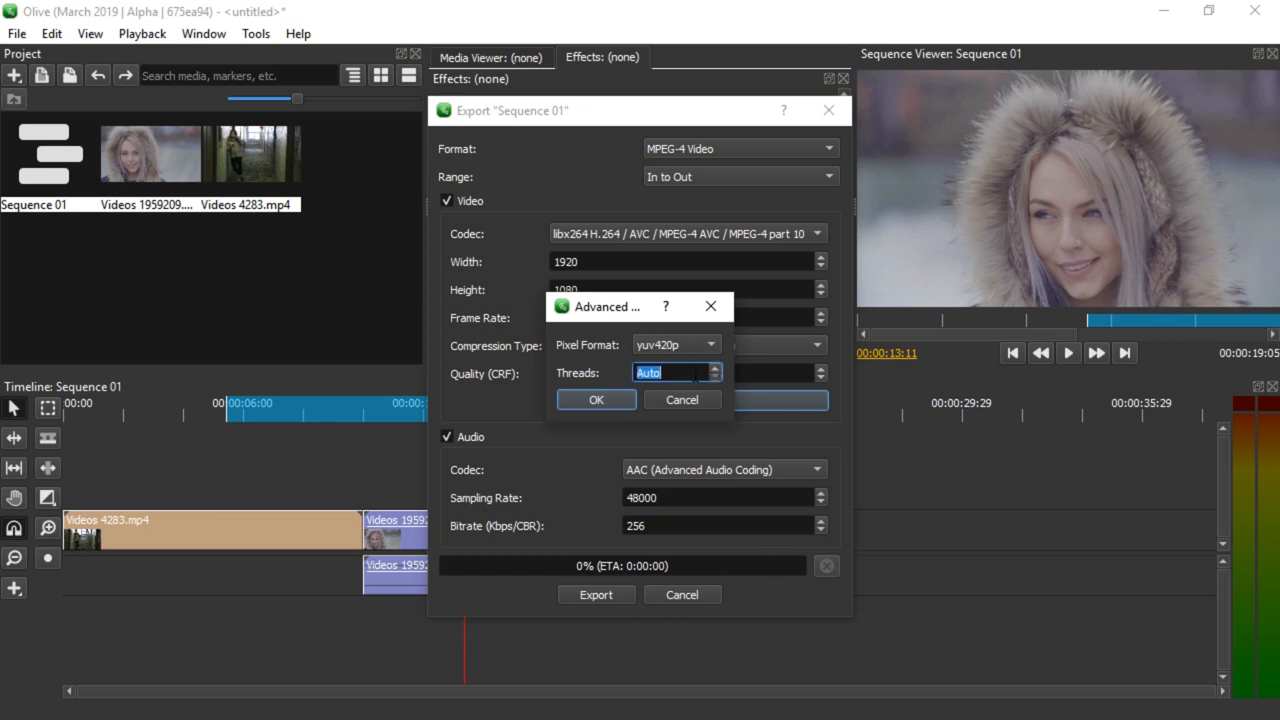
left_click(596, 400)
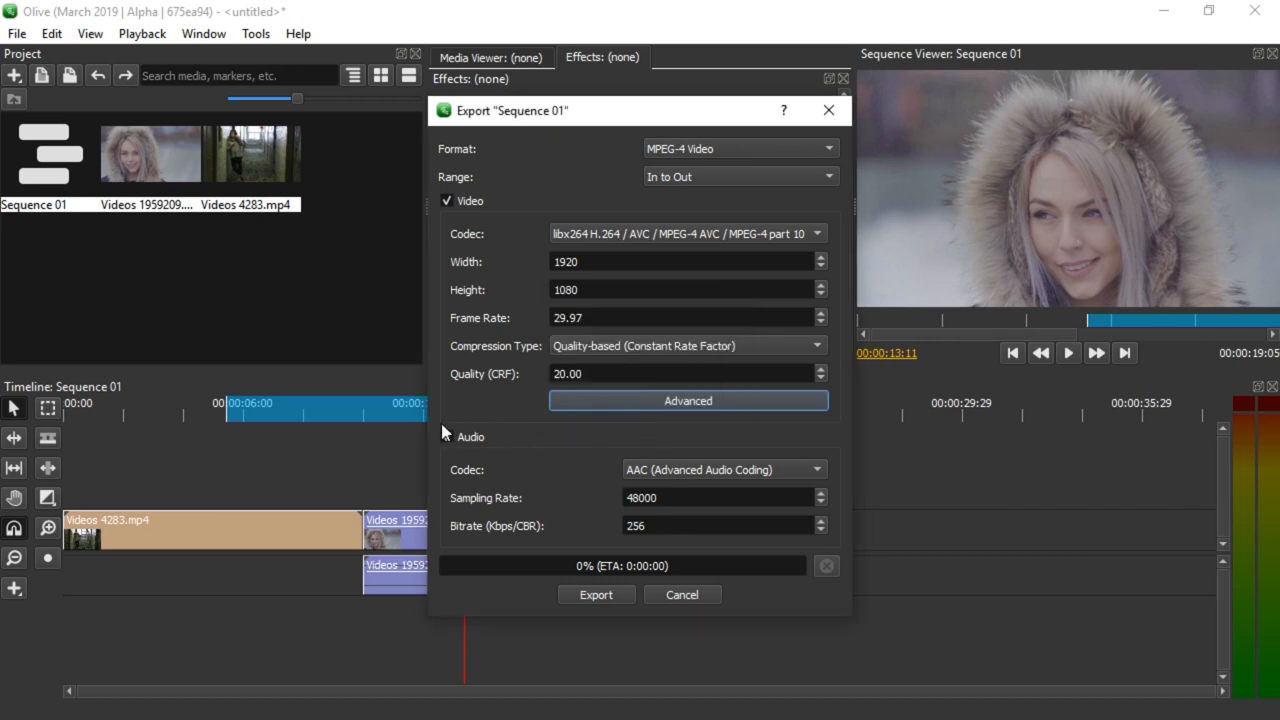
left_click(448, 436)
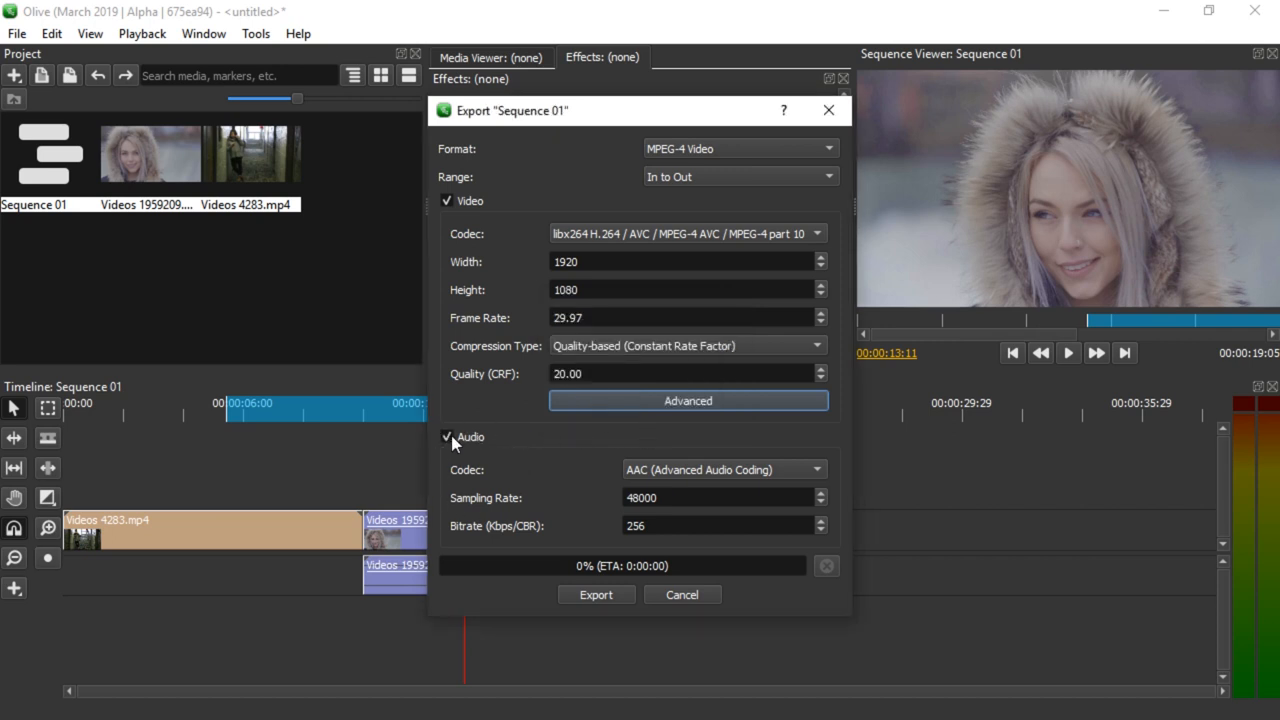
left_click(448, 436)
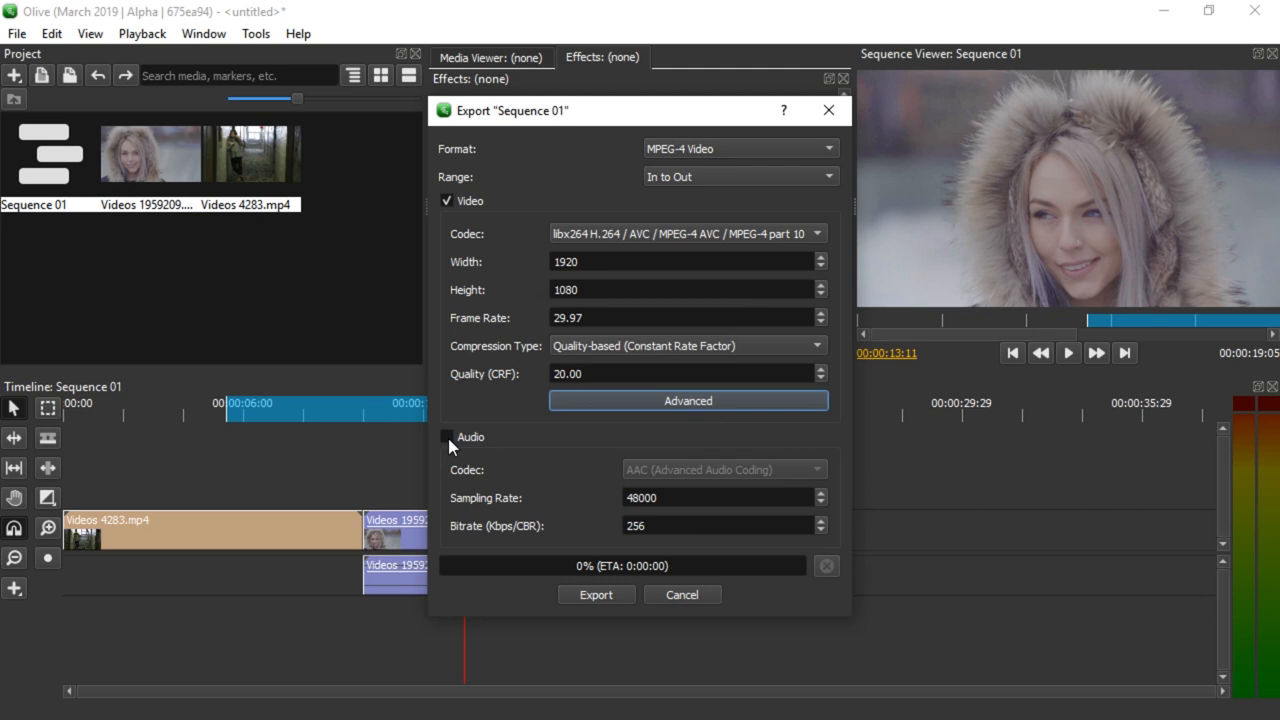
left_click(448, 436)
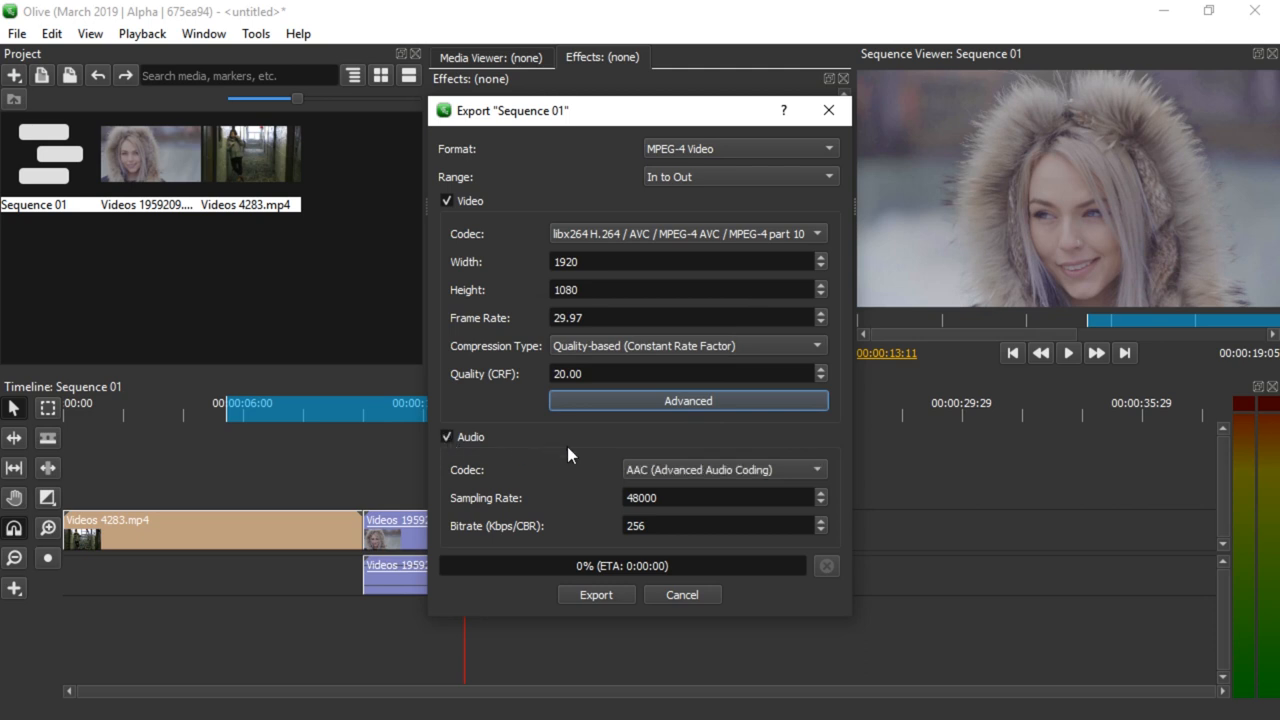
left_click(722, 468)
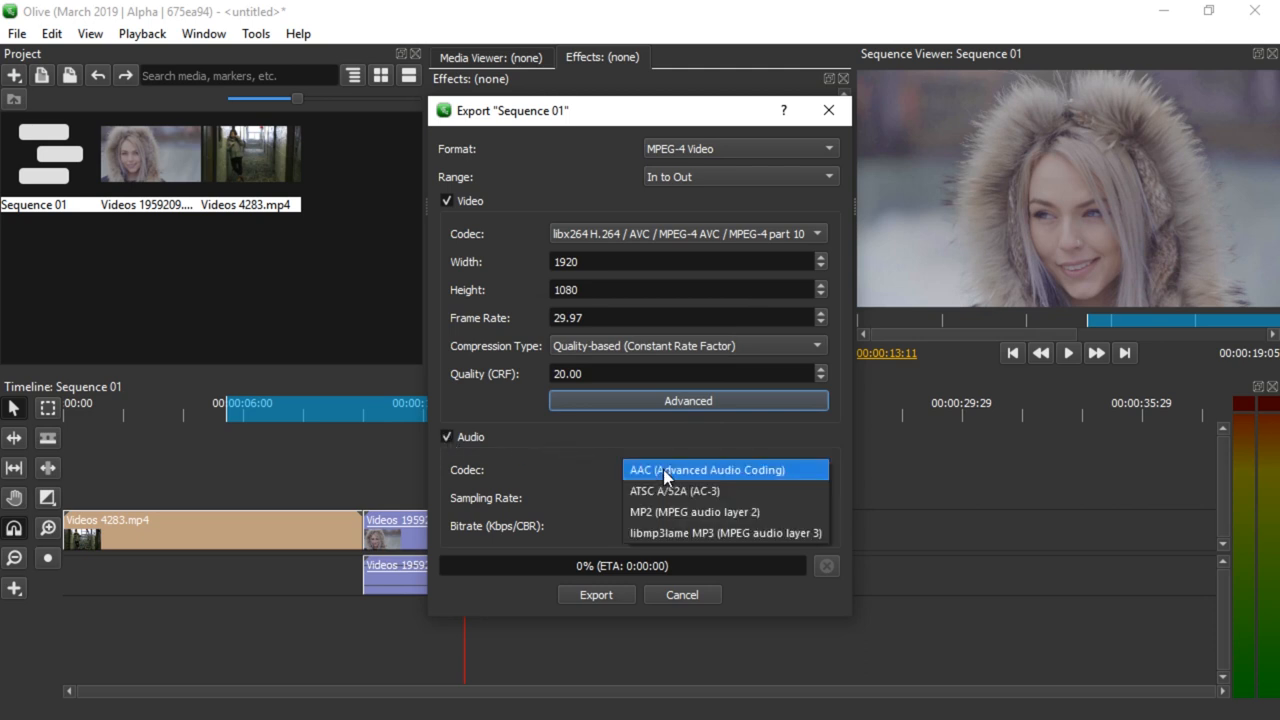
left_click(724, 468)
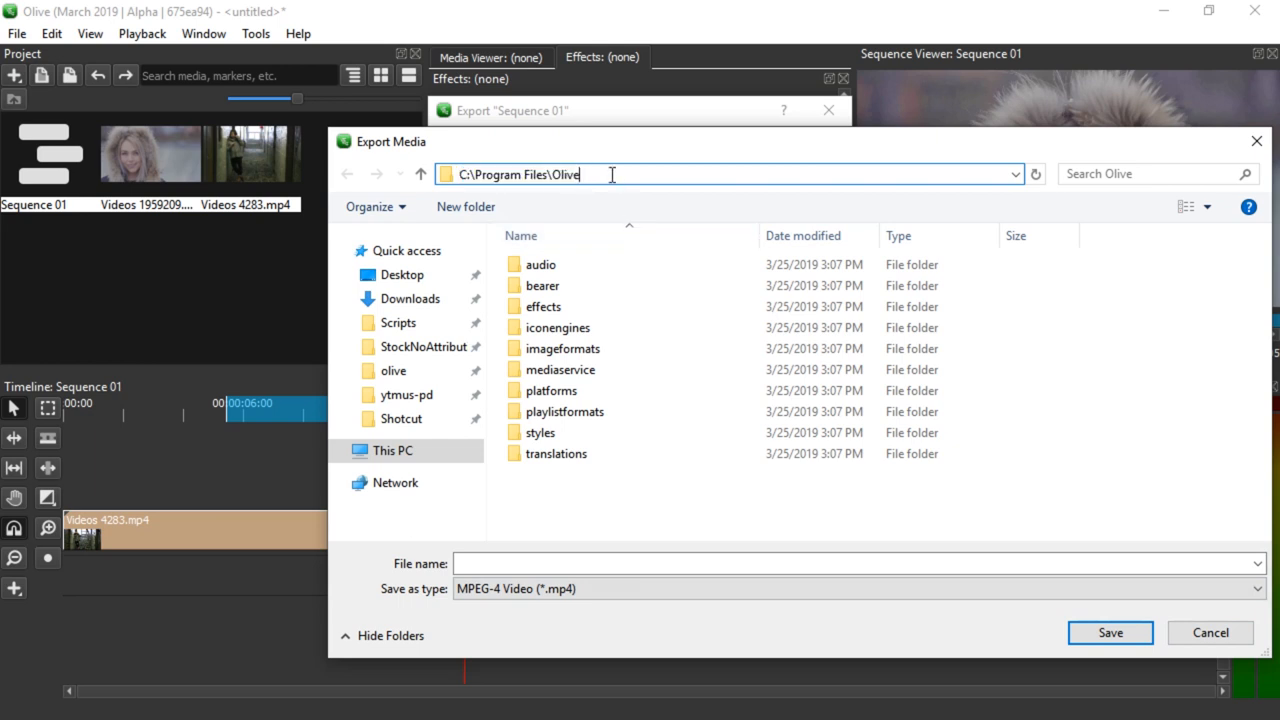
Step: Navigate to the olive folder inside Downloads and name the export file 'olive'
left_click(392, 370)
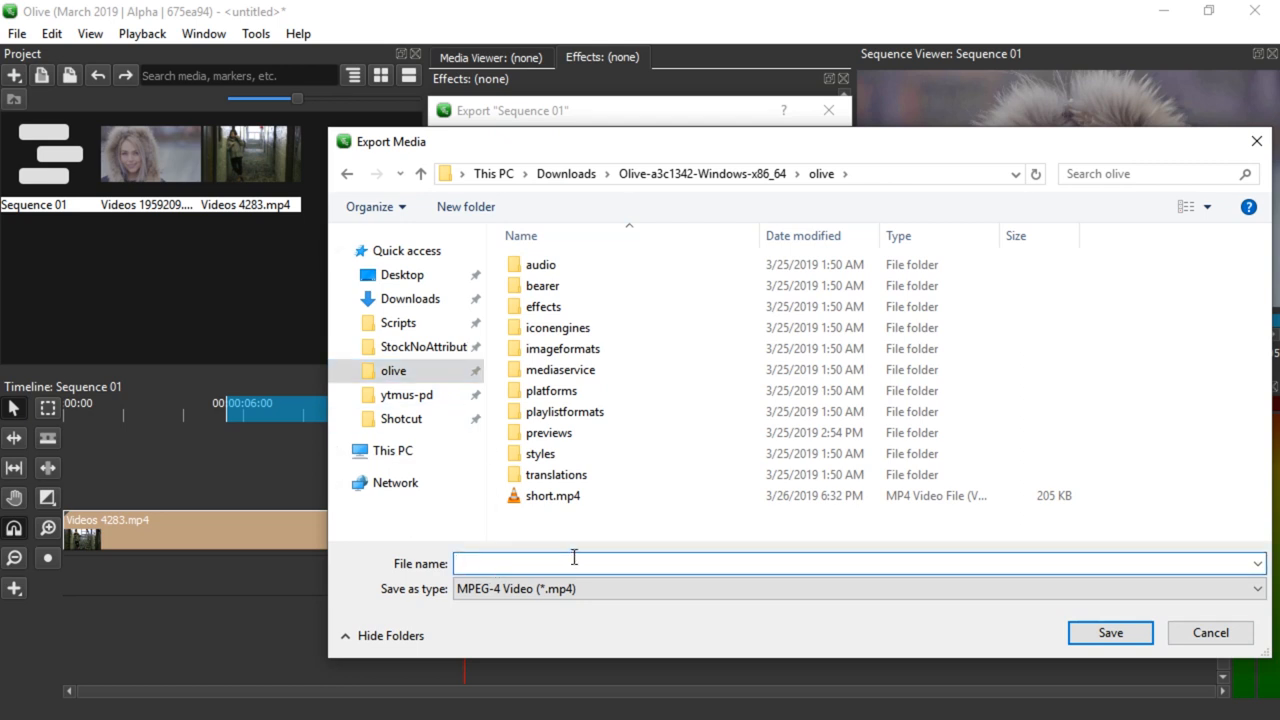
type("olive")
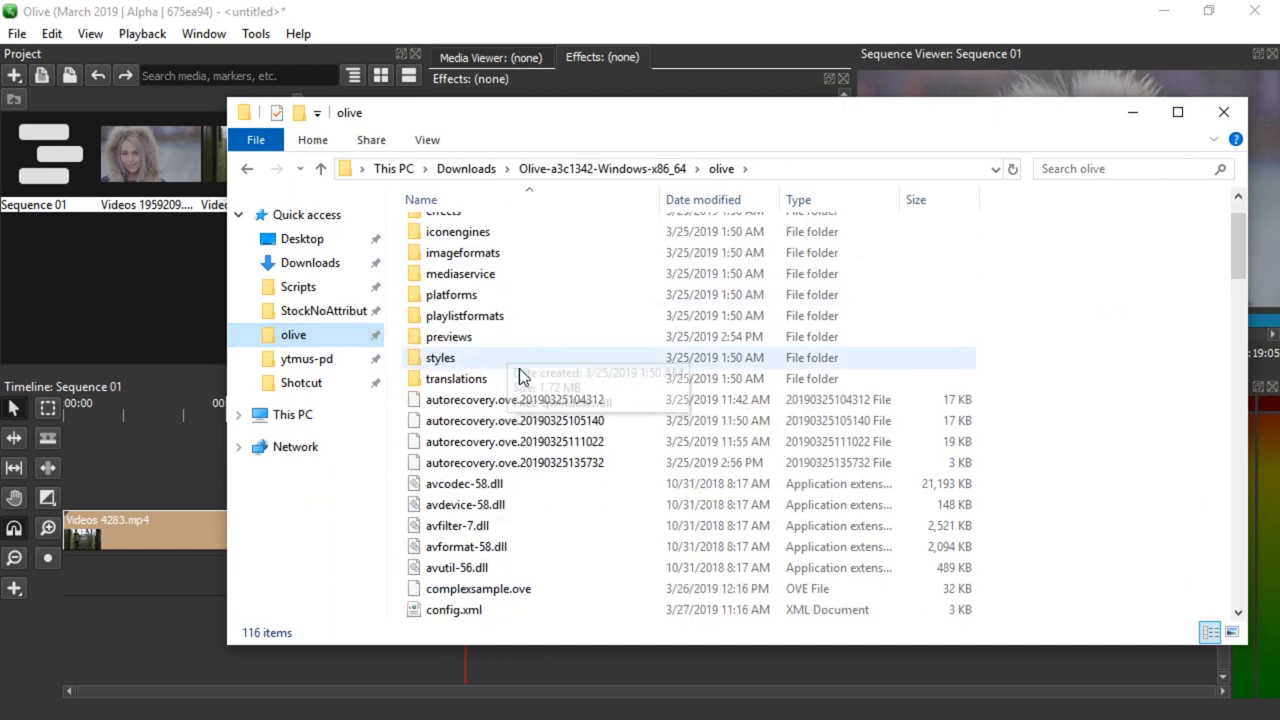
Step: Locate oliveexport.mp4 in the olive folder and import it into the Olive project
scroll("down", 3)
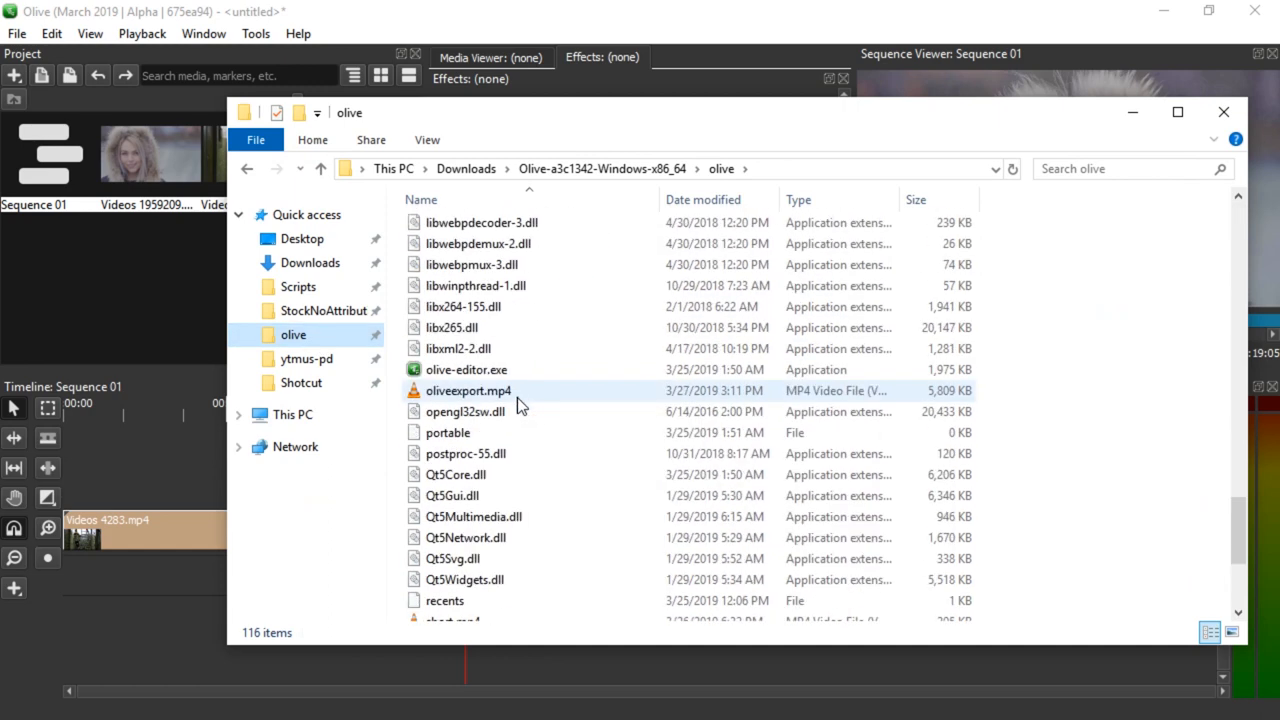
left_click(468, 390)
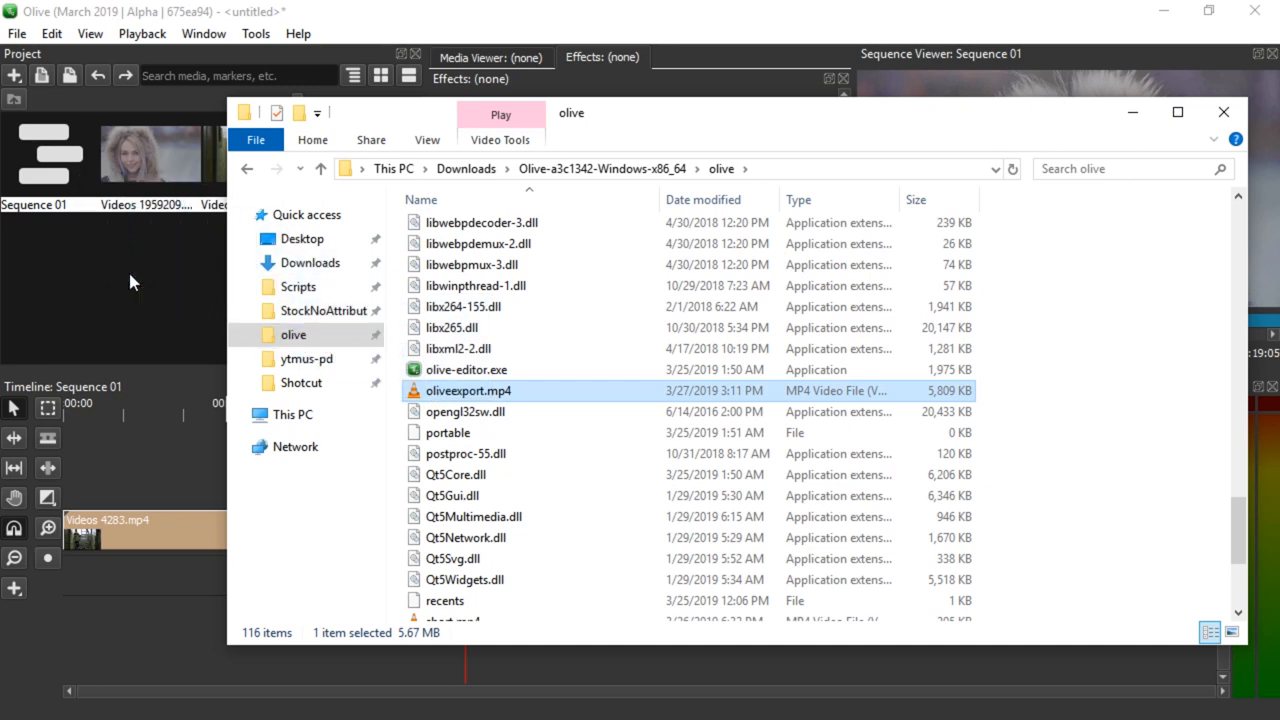
left_click(1224, 112)
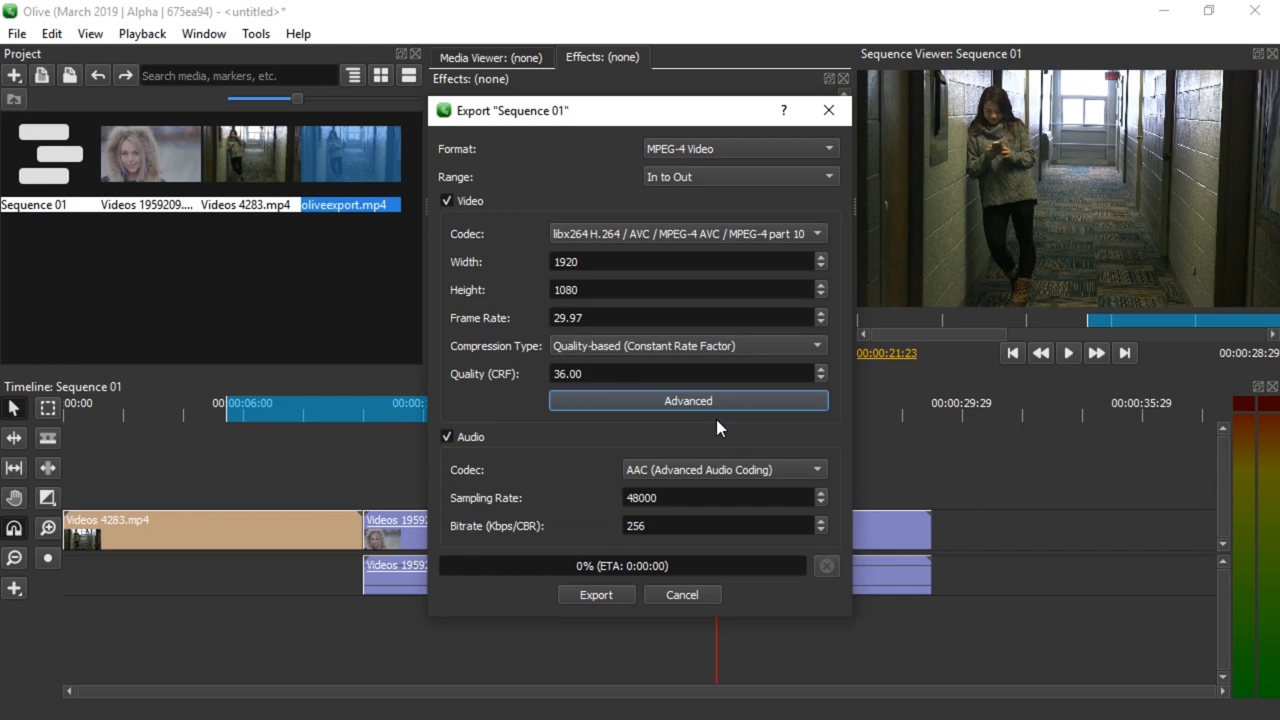
mouse_move(540, 480)
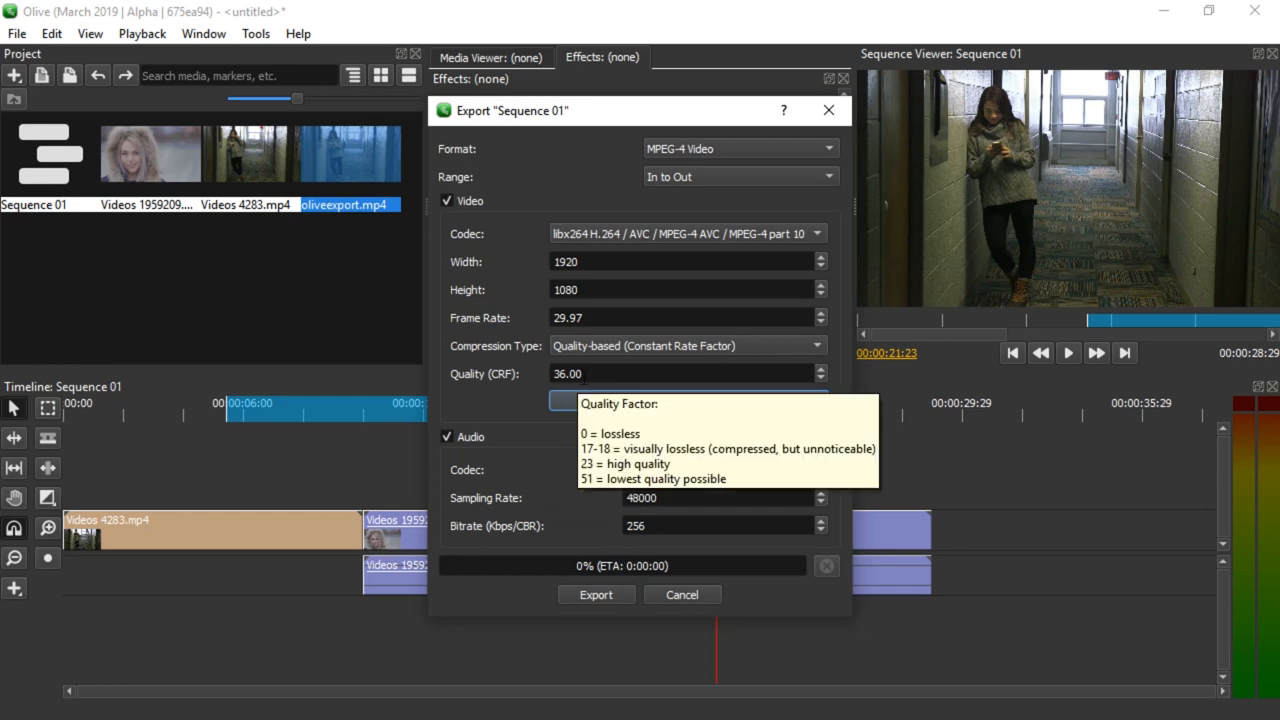
mouse_move(612, 216)
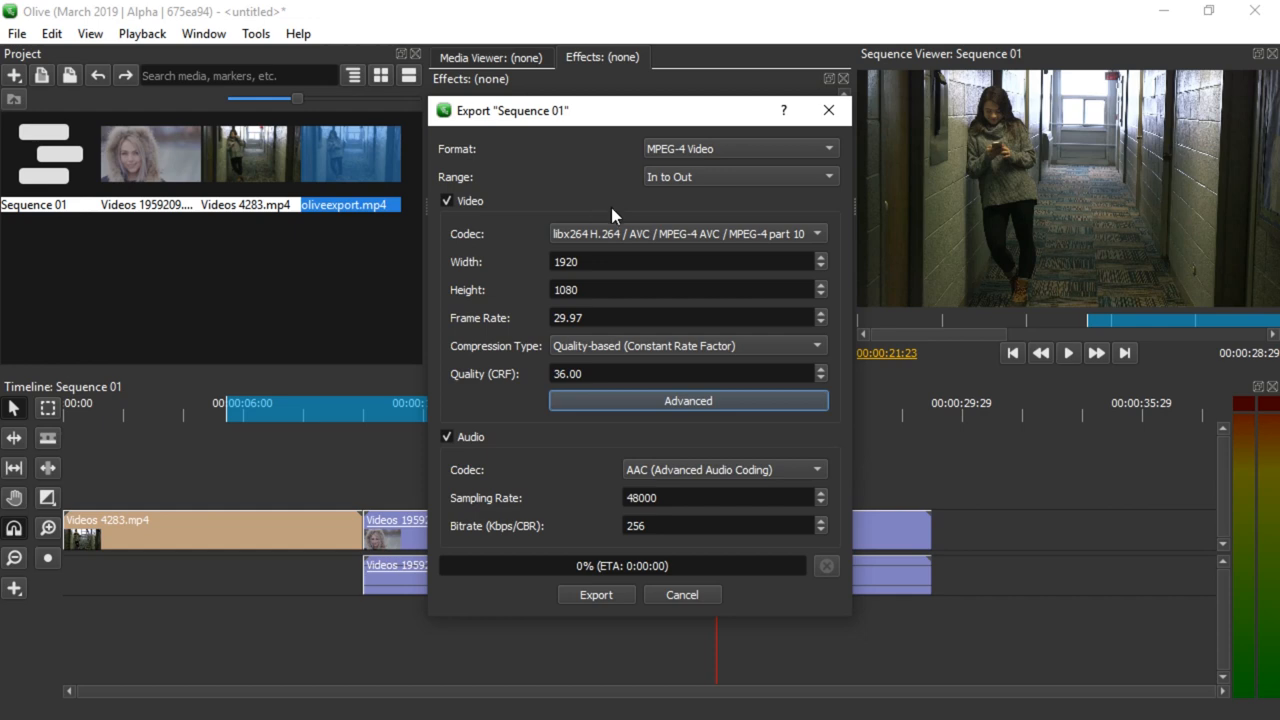
mouse_move(590, 378)
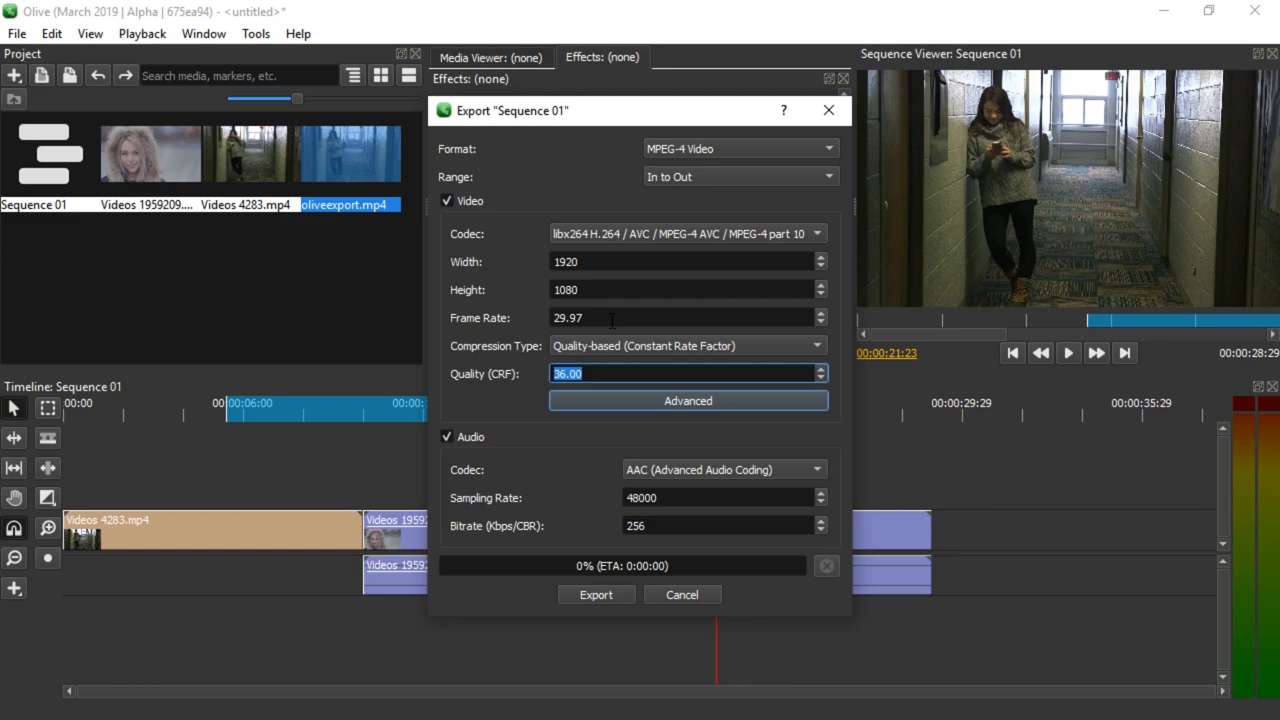
Step: Start the export of Sequence 01 at quality 20 so the progress bar begins
left_click(596, 594)
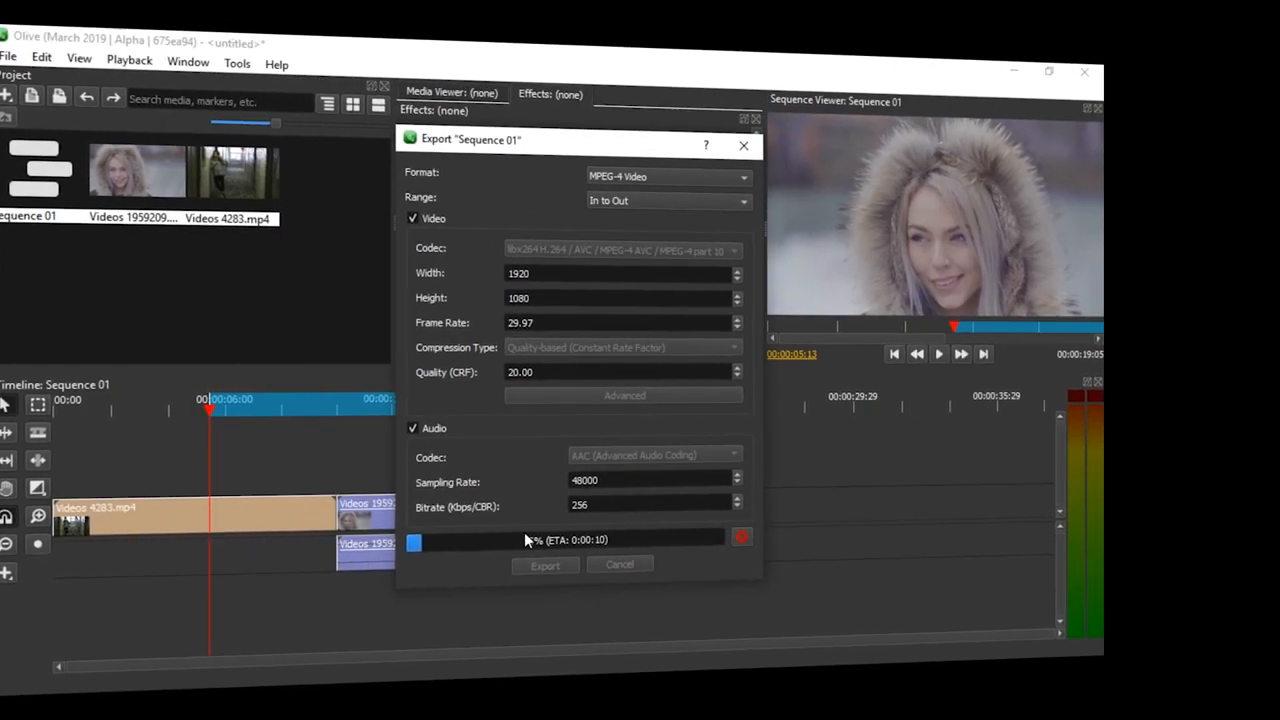